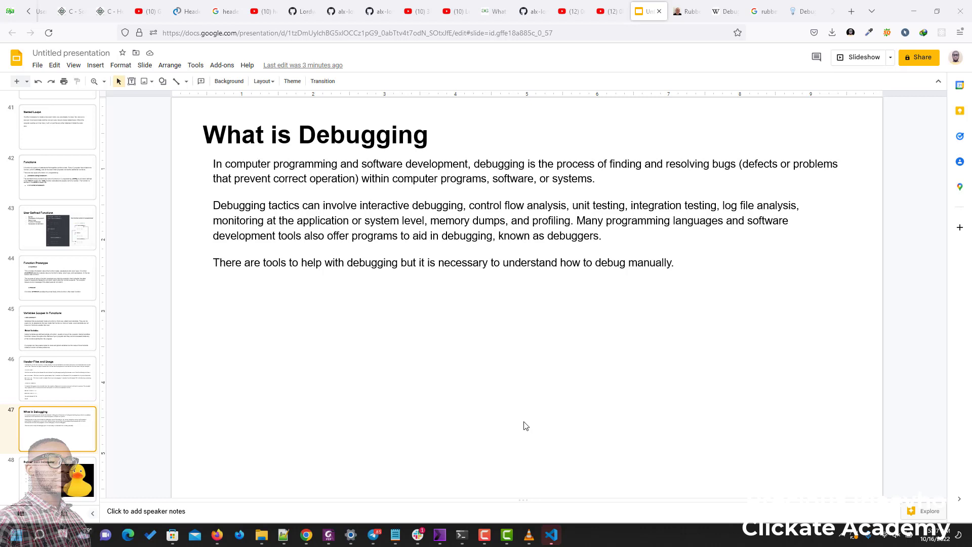
{"action": "mouse_move", "coordinate": [507, 433]}
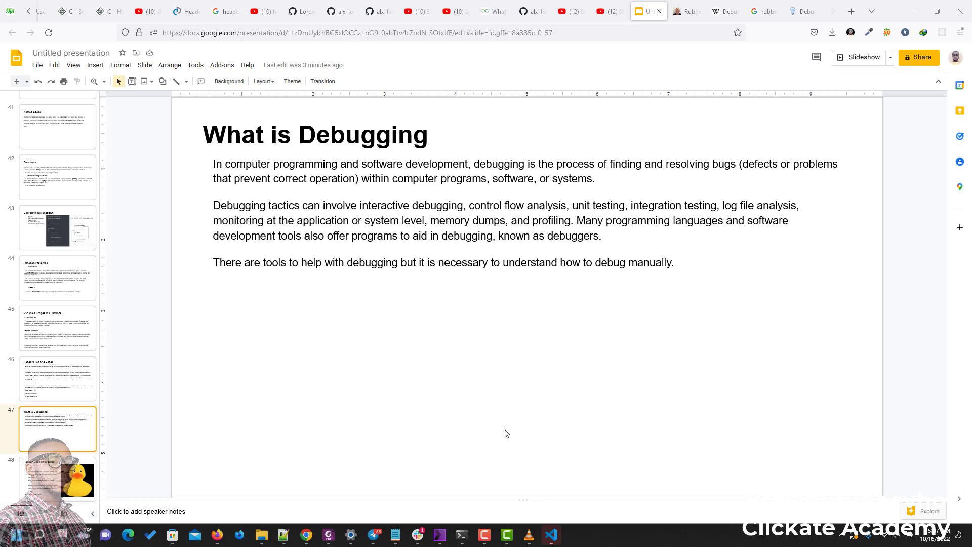
{"action": "mouse_move", "coordinate": [105, 452]}
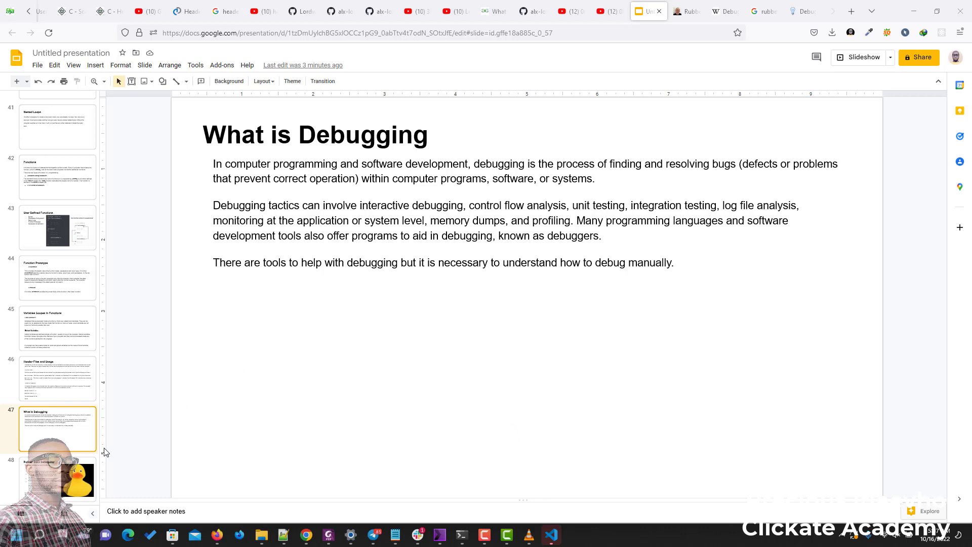
- Show slide 48, the Rubber Duck Debugging slide with the yellow duck picture
{"action": "left_click", "coordinate": [57, 476]}
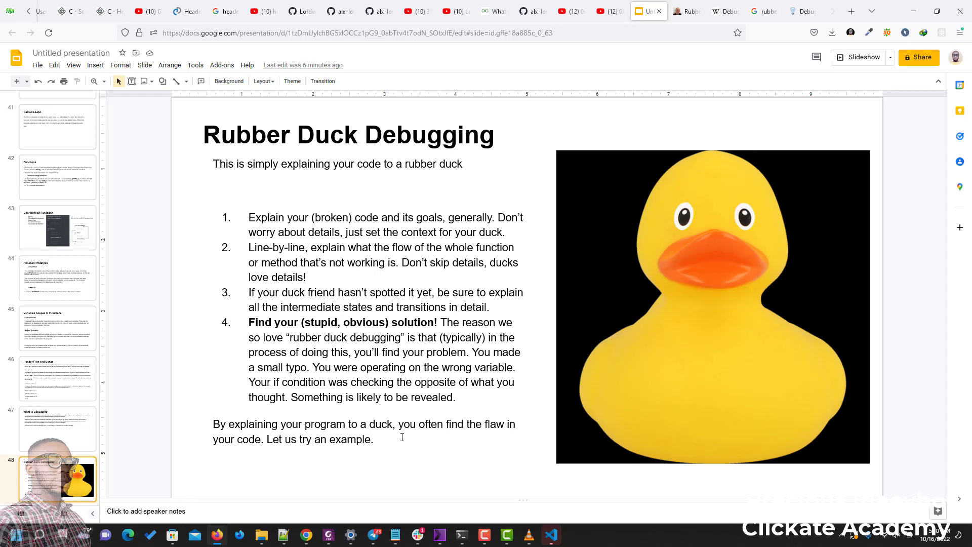
{"action": "mouse_move", "coordinate": [396, 447]}
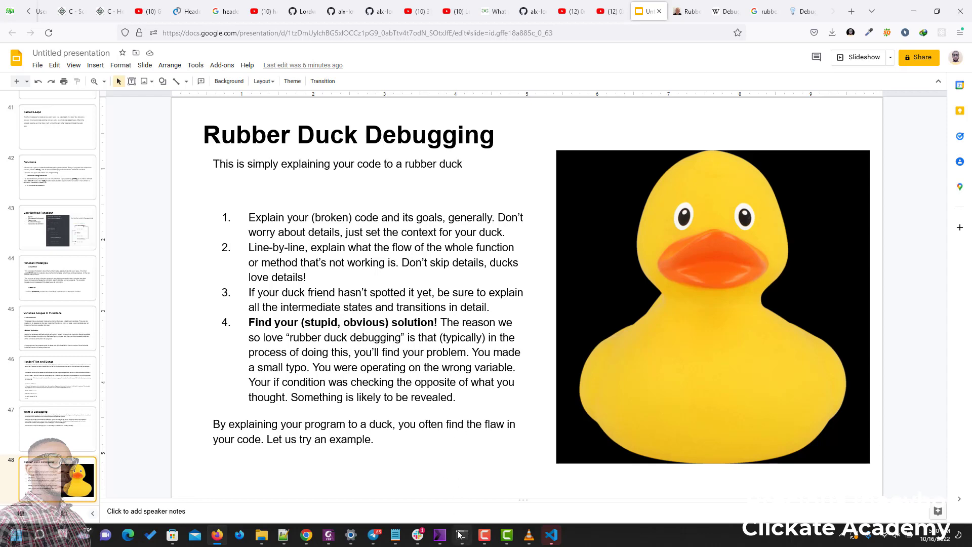
{"action": "mouse_move", "coordinate": [462, 535]}
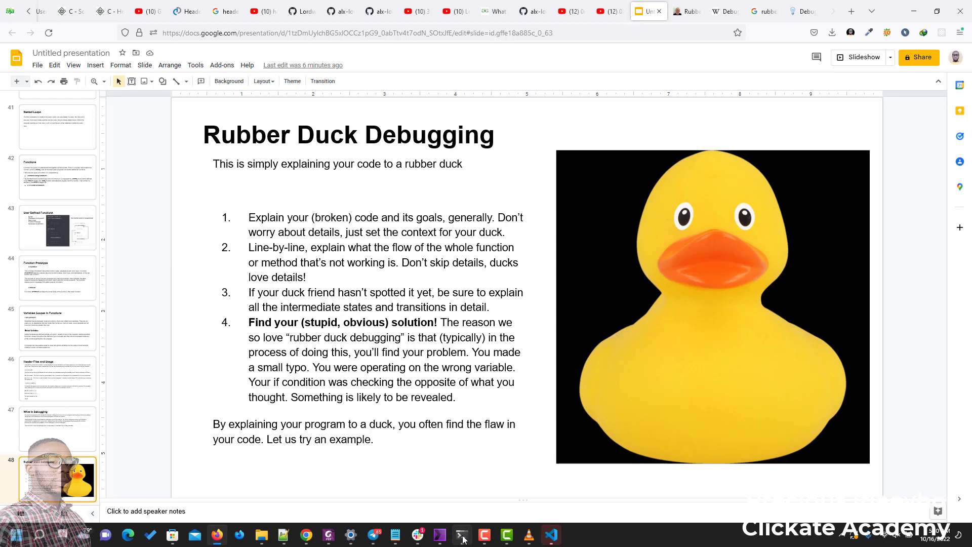
- Switch to the terminal and start vim on a new duck.c in the c-concepts folder
{"action": "left_click", "coordinate": [461, 534]}
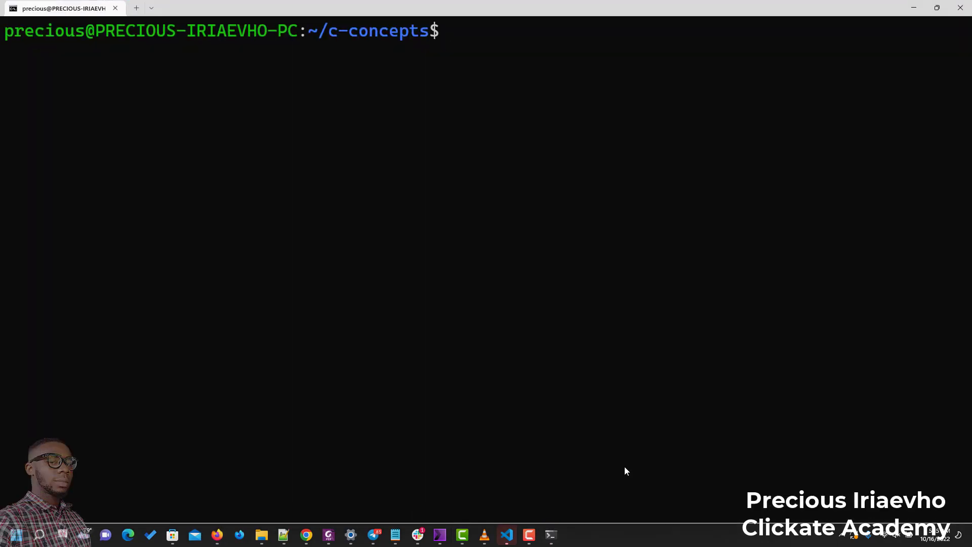
{"action": "mouse_move", "coordinate": [644, 432]}
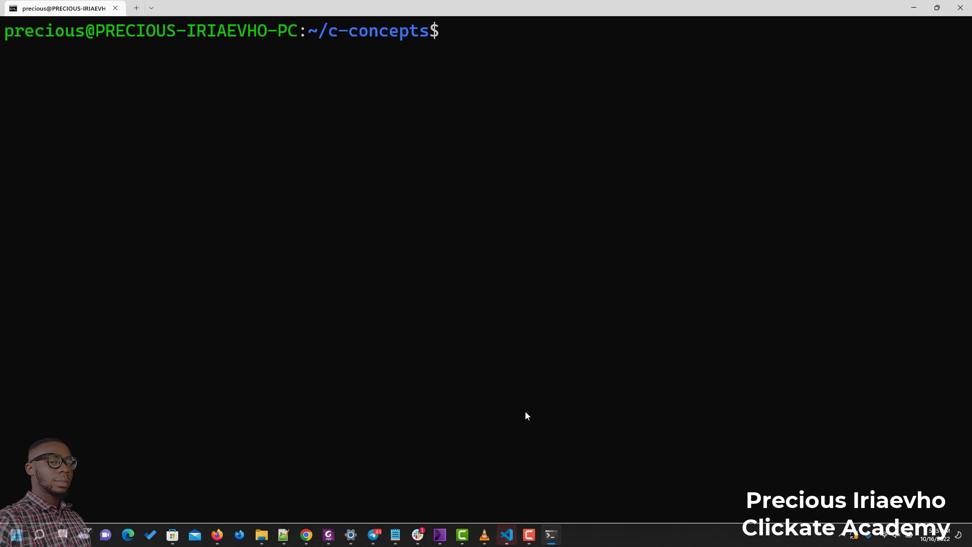
{"action": "mouse_move", "coordinate": [539, 105]}
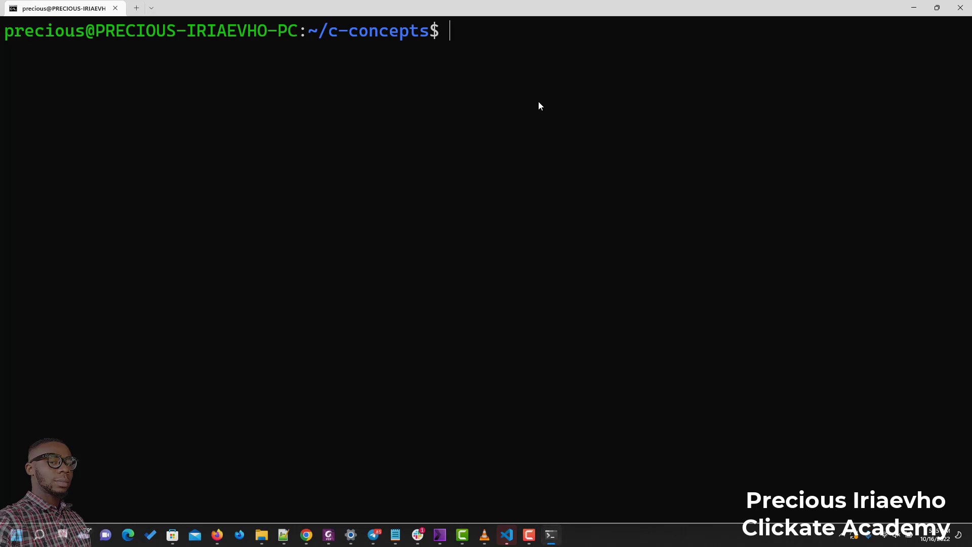
{"action": "type", "text": "vim"}
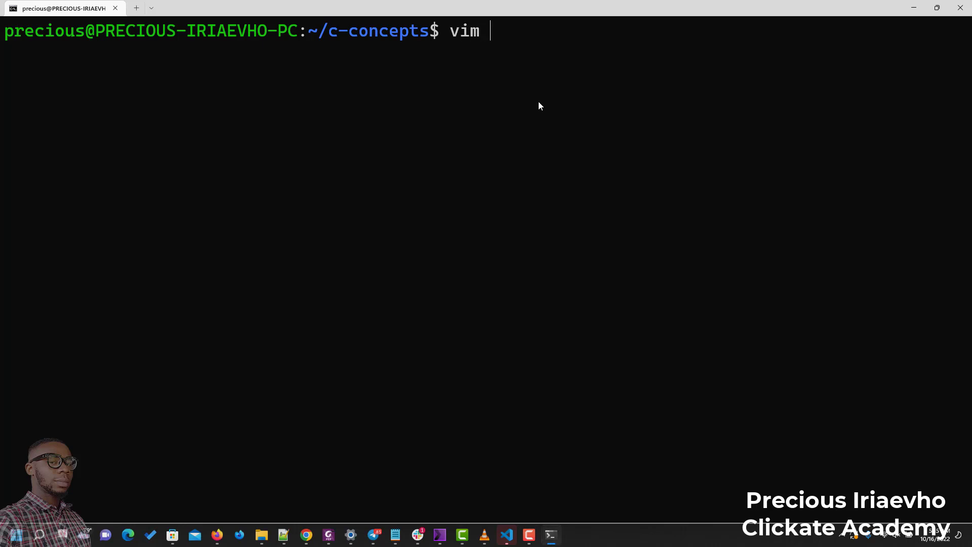
{"action": "type", "text": "duck"}
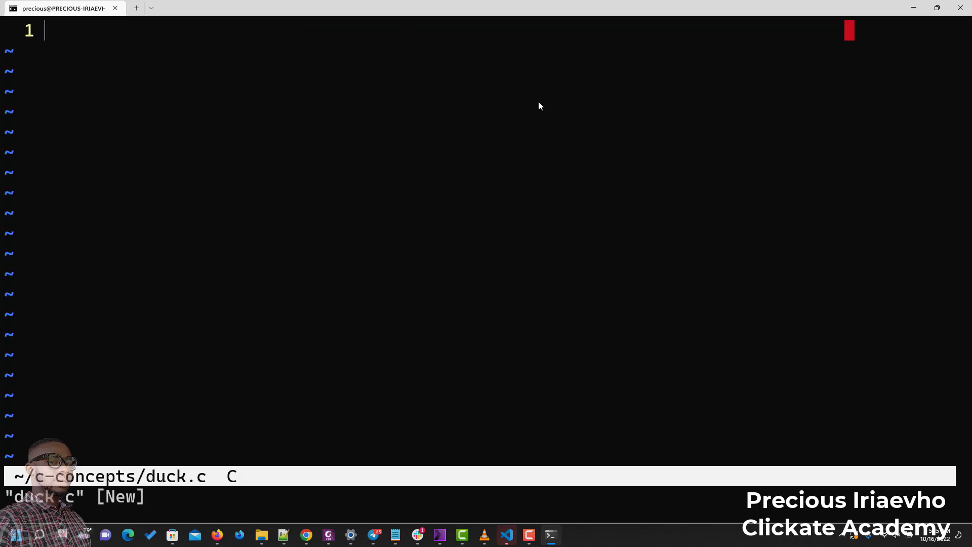
- Begin duck.c with the #incude <stdio.h> line, main(void) and its opening brace
{"action": "key", "text": "i"}
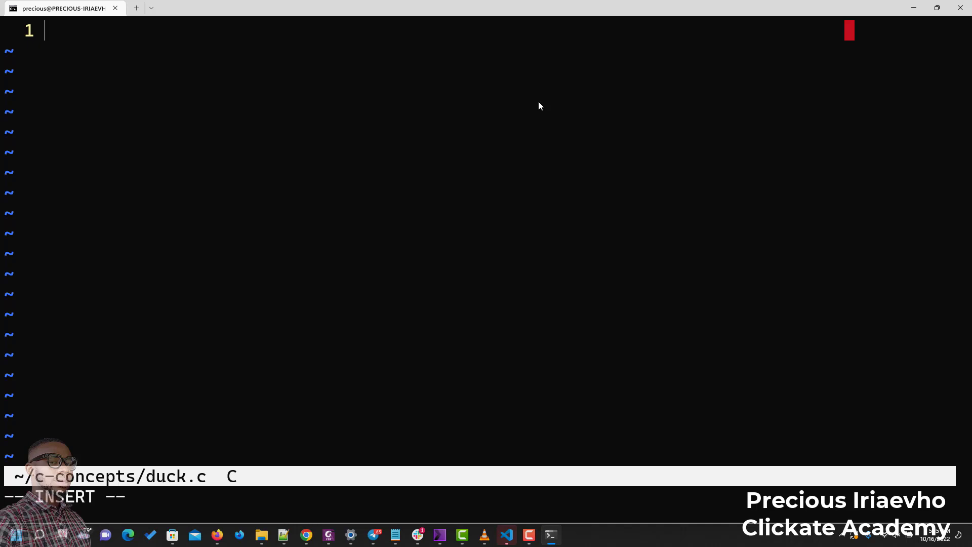
{"action": "type", "text": "#incude"}
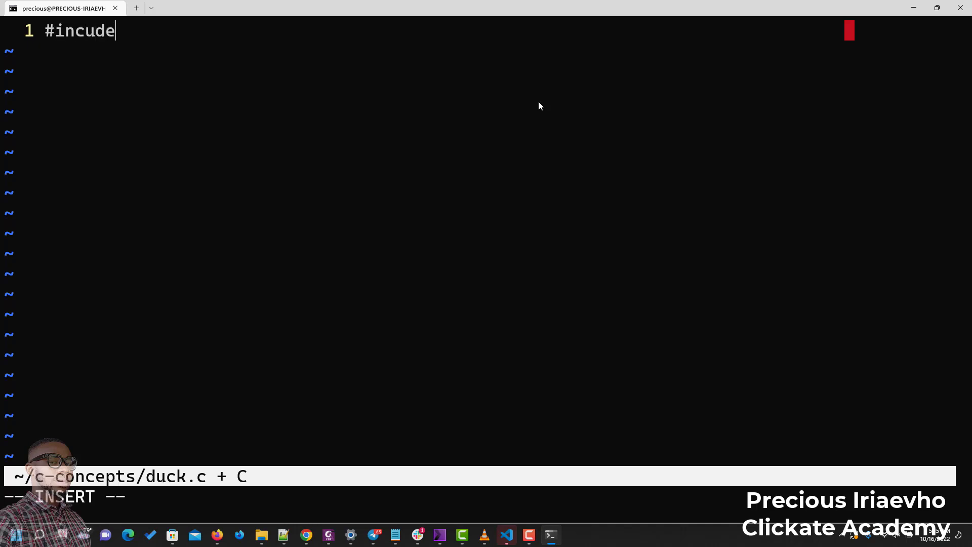
{"action": "type", "text": "<st"}
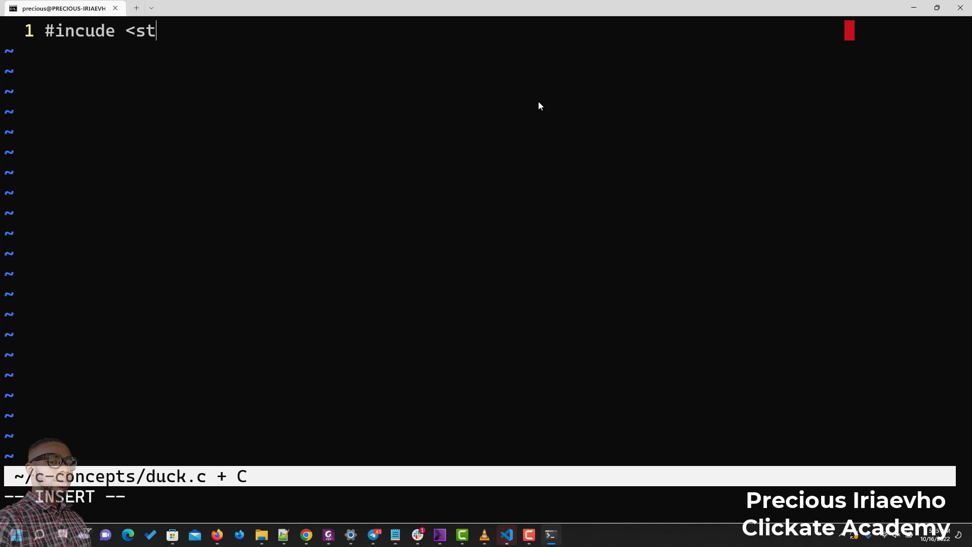
{"action": "type", "text": "d.ioh"}
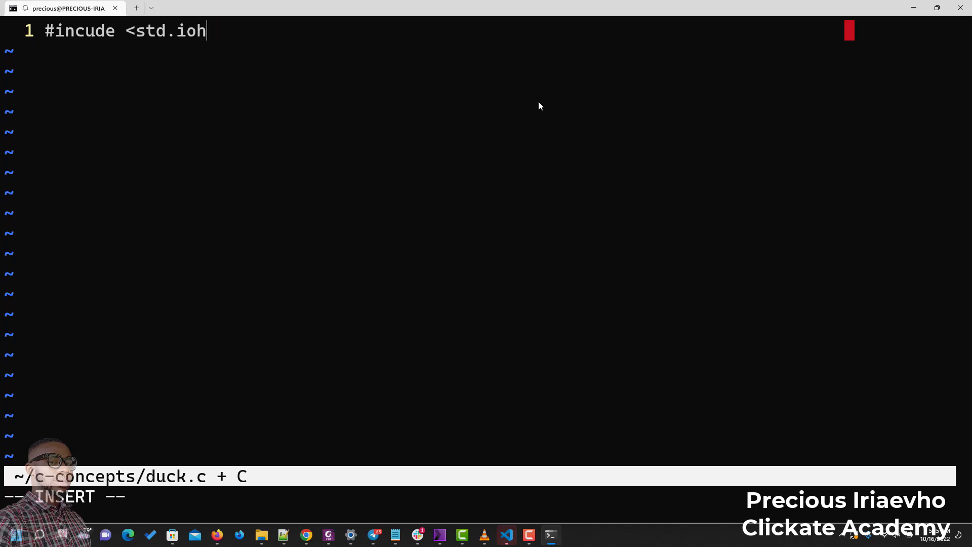
{"action": "type", "text": ">"}
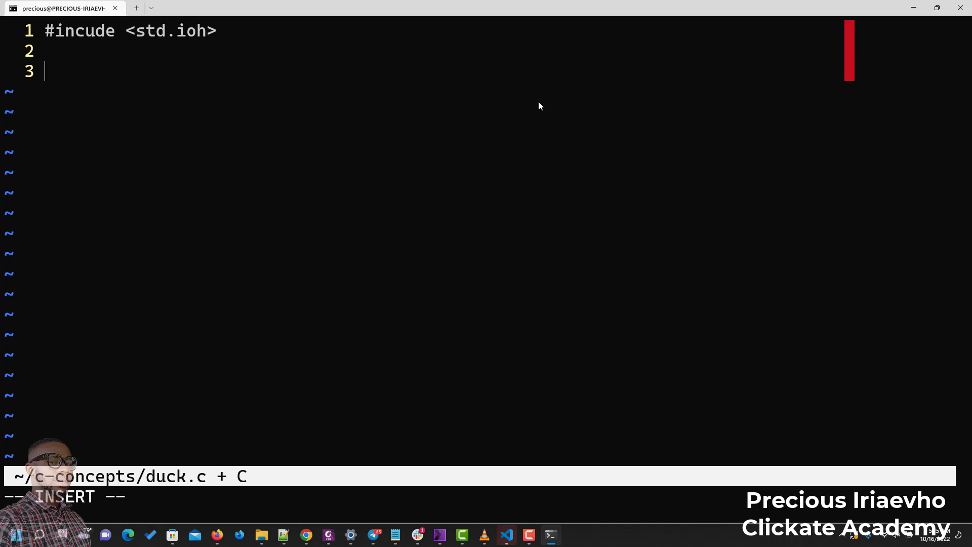
{"action": "type", "text": "main"}
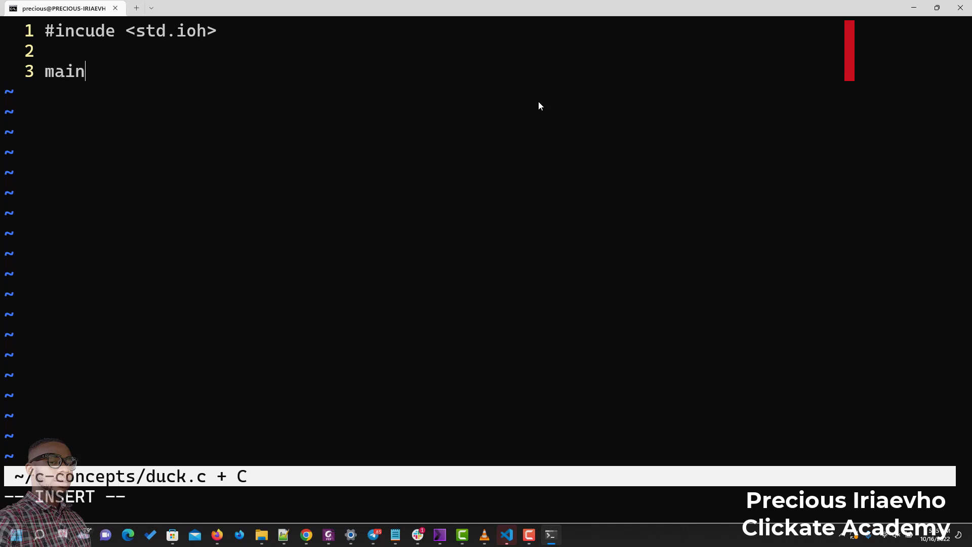
{"action": "type", "text": "("}
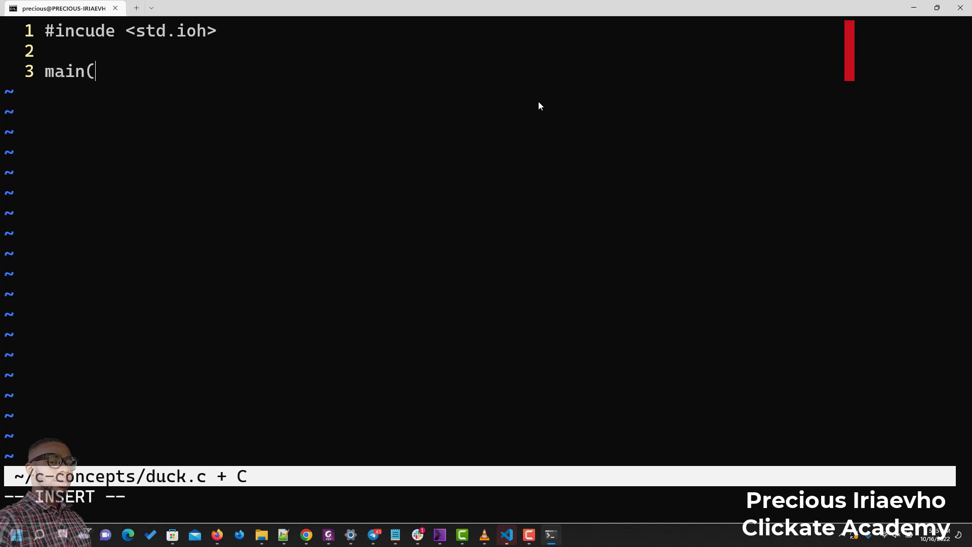
{"action": "type", "text": "void)"}
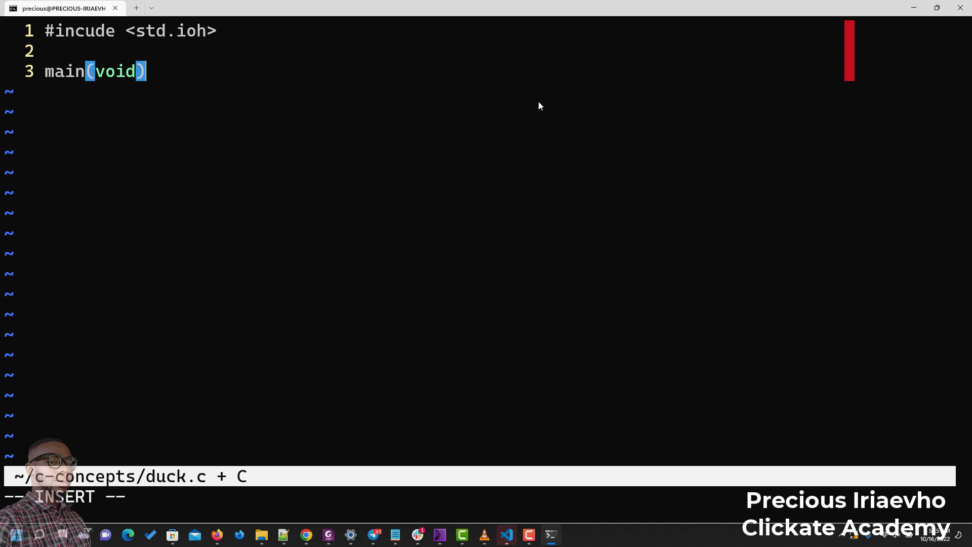
{"action": "key", "text": "Enter"}
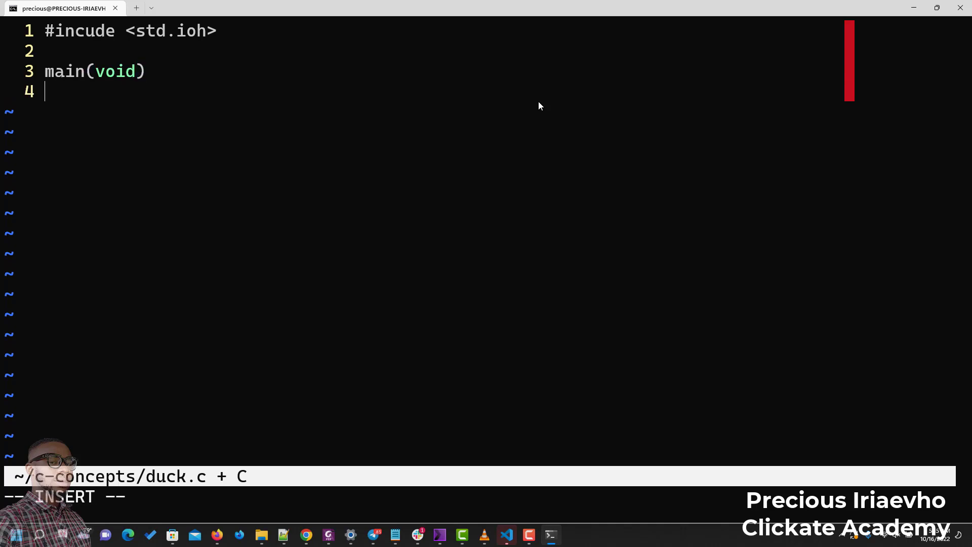
{"action": "type", "text": "{"}
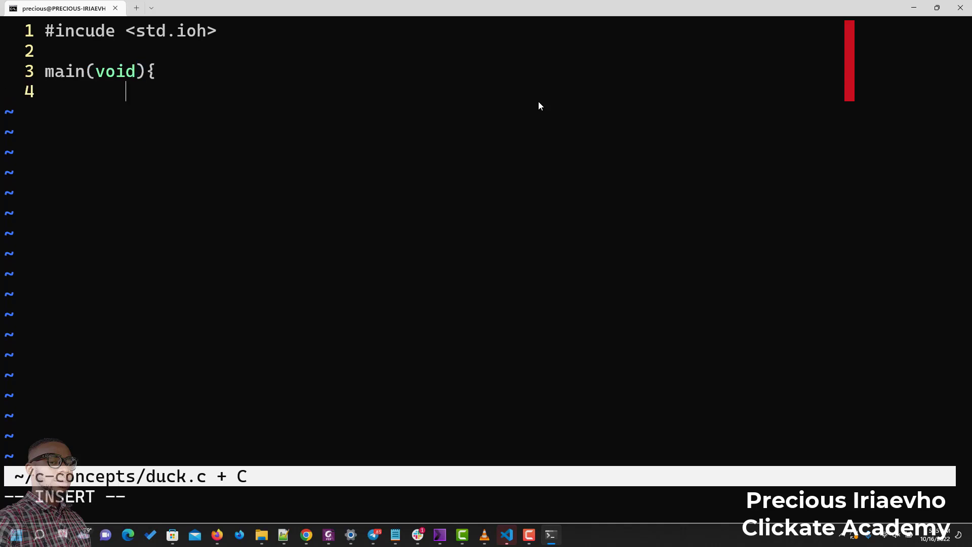
- Declare int i and write the loop header for (i=i; i <=10; i++) {
{"action": "type", "text": "int i;"}
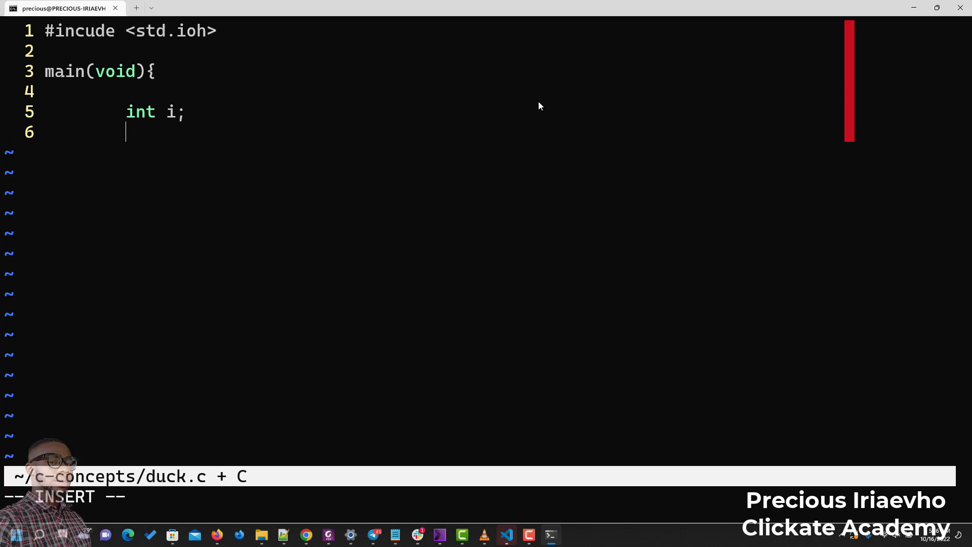
{"action": "key", "text": "BackSpace"}
{"action": "type", "text": "for"}
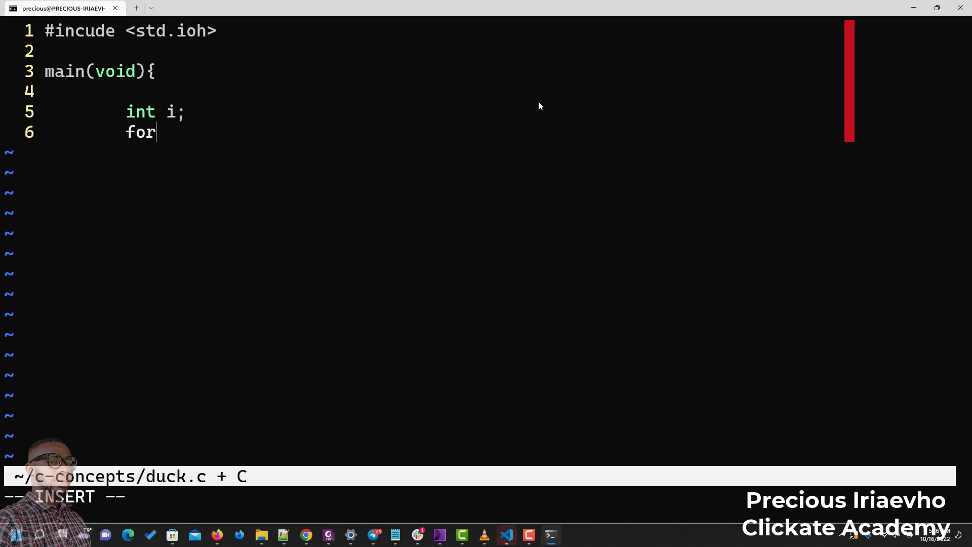
{"action": "type", "text": "("}
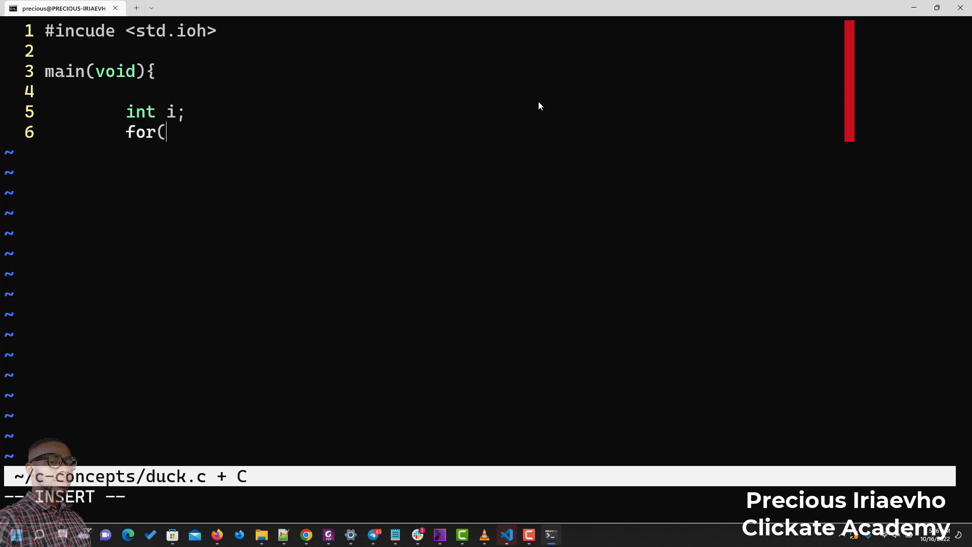
{"action": "type", "text": "i=i;"}
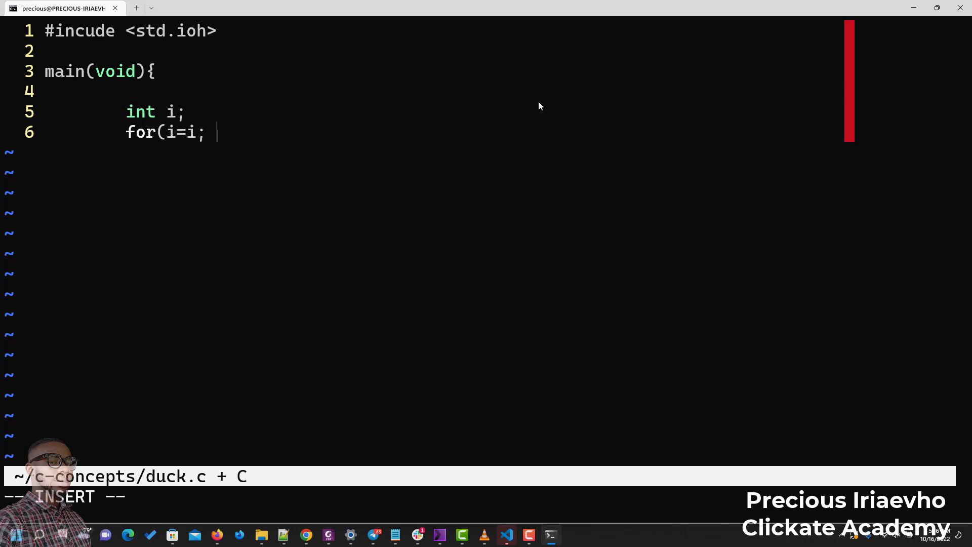
{"action": "type", "text": "i"}
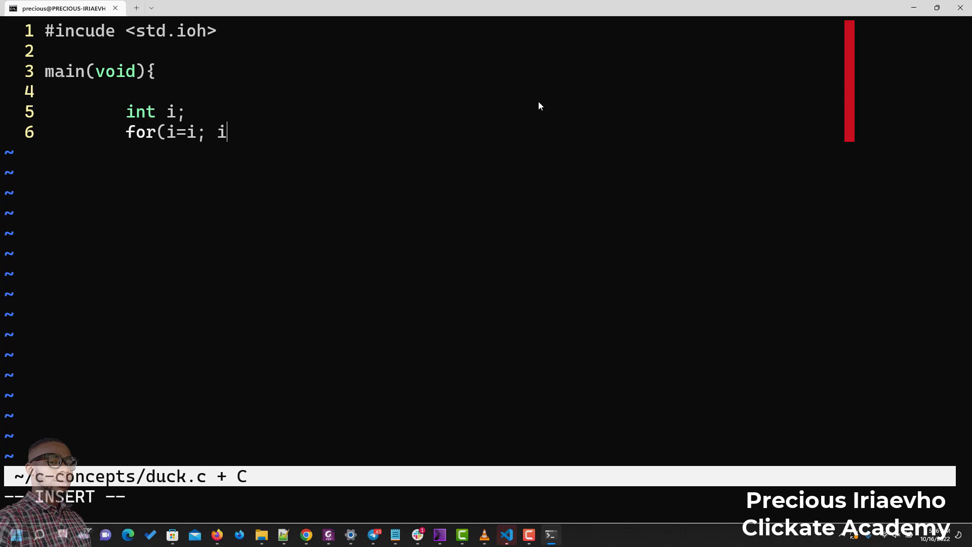
{"action": "type", "text": "<"}
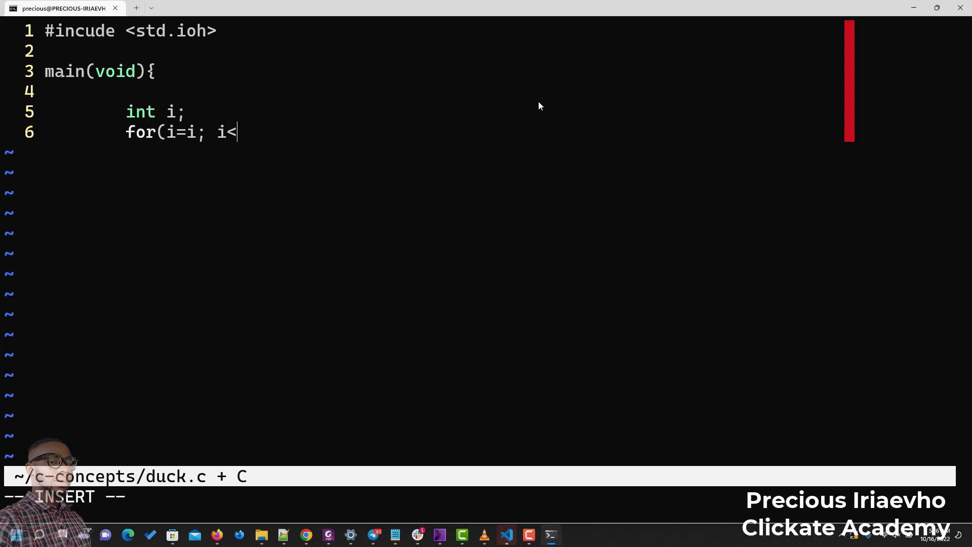
{"action": "type", "text": "=10"}
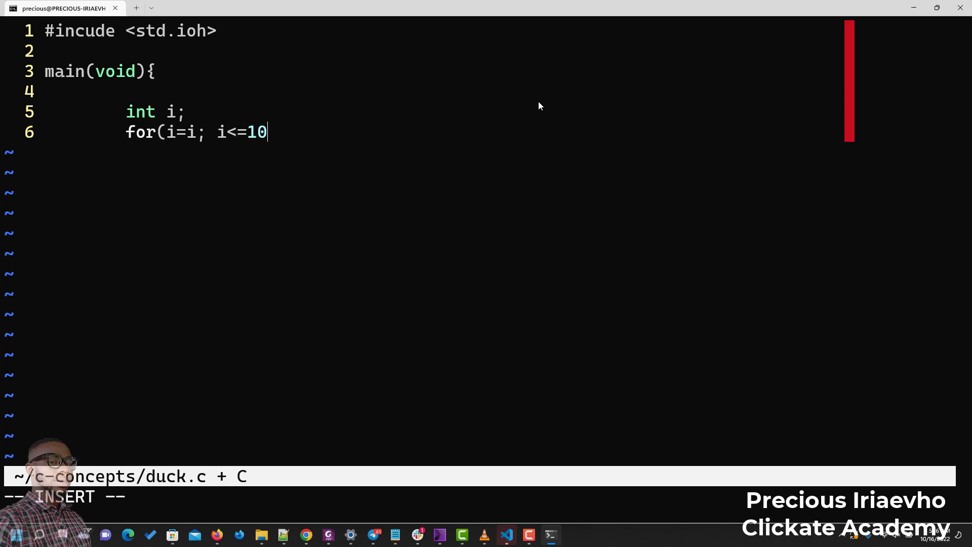
{"action": "type", "text": ";"}
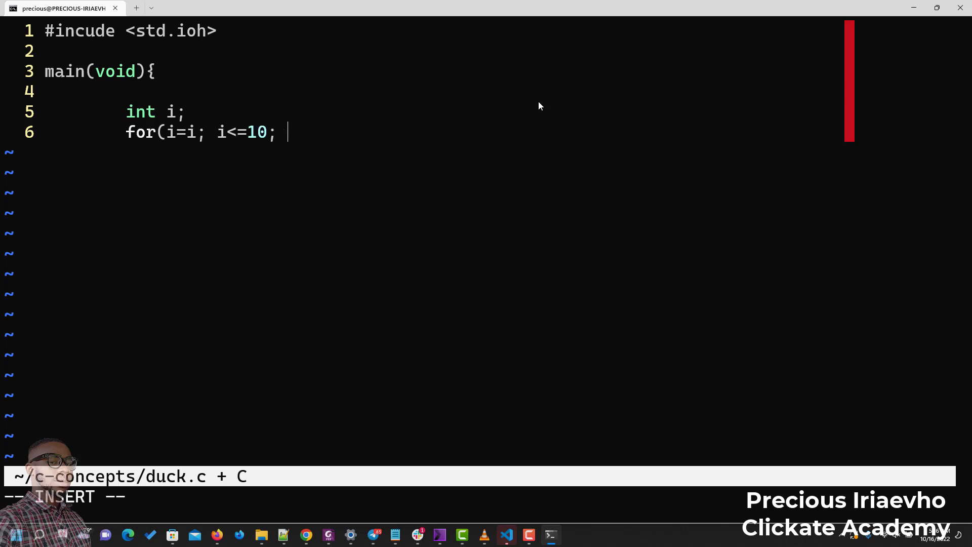
{"action": "type", "text": "i++"}
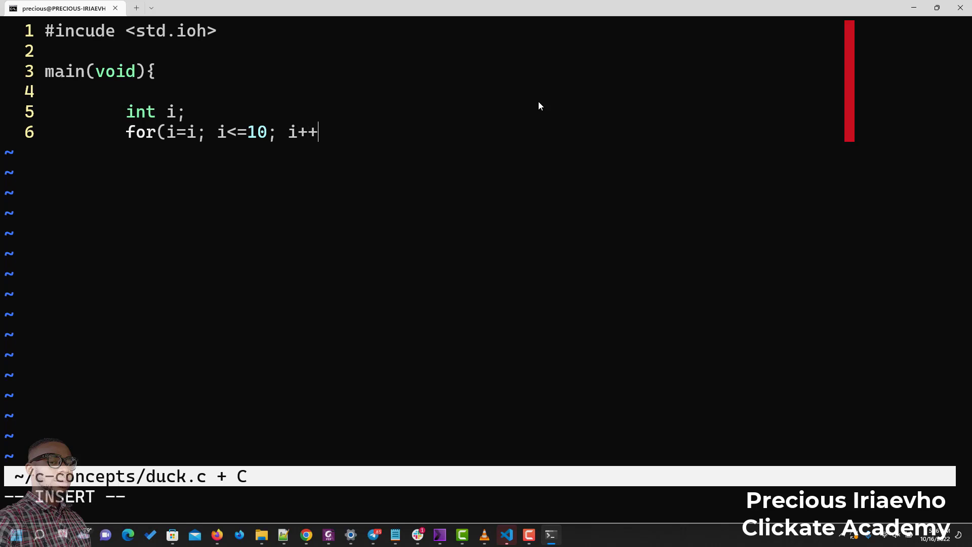
{"action": "type", "text": "){"}
{"action": "type", "text": "print"}
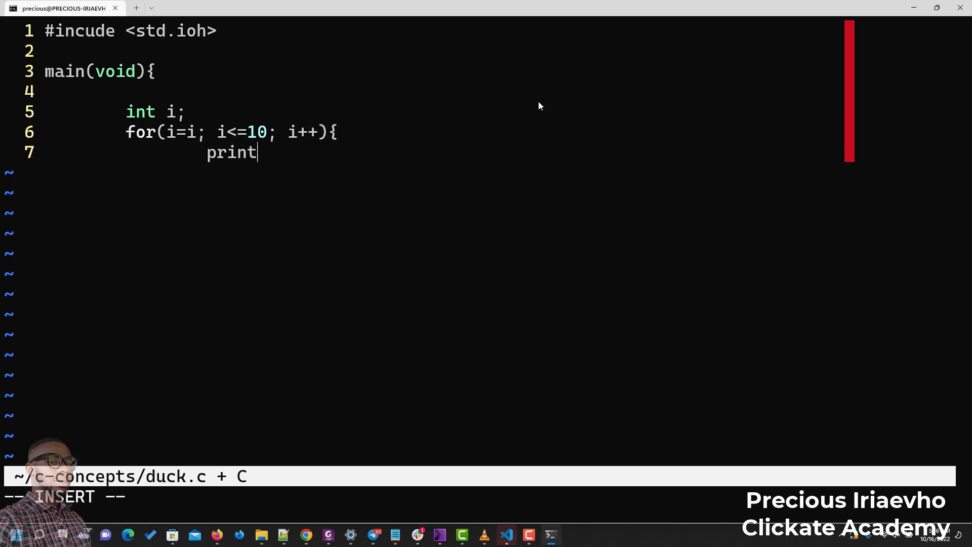
- Add printf("I love Rubber Duck Debugging Style\n"); then return 0 and the closing braces
{"action": "type", "text": "f("}
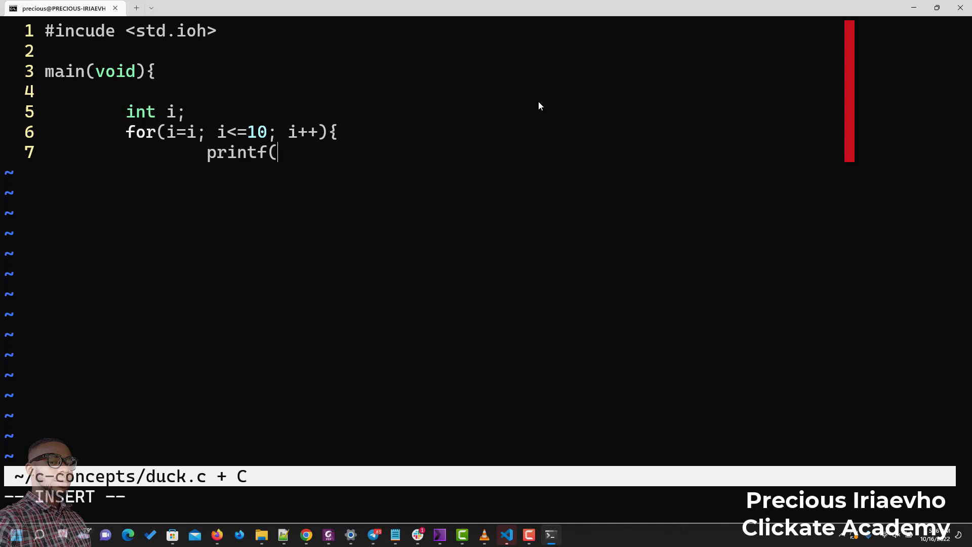
{"action": "type", "text": "\"I"}
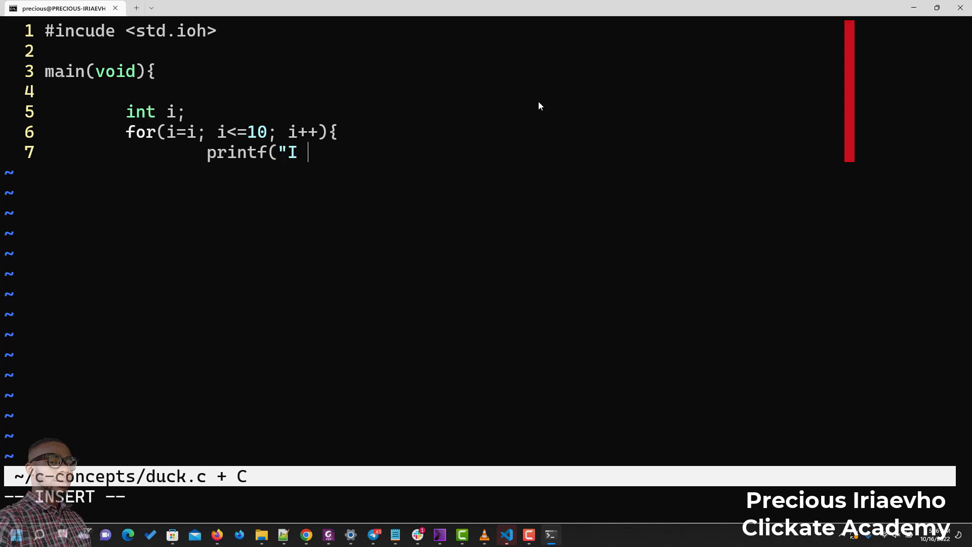
{"action": "type", "text": "love R"}
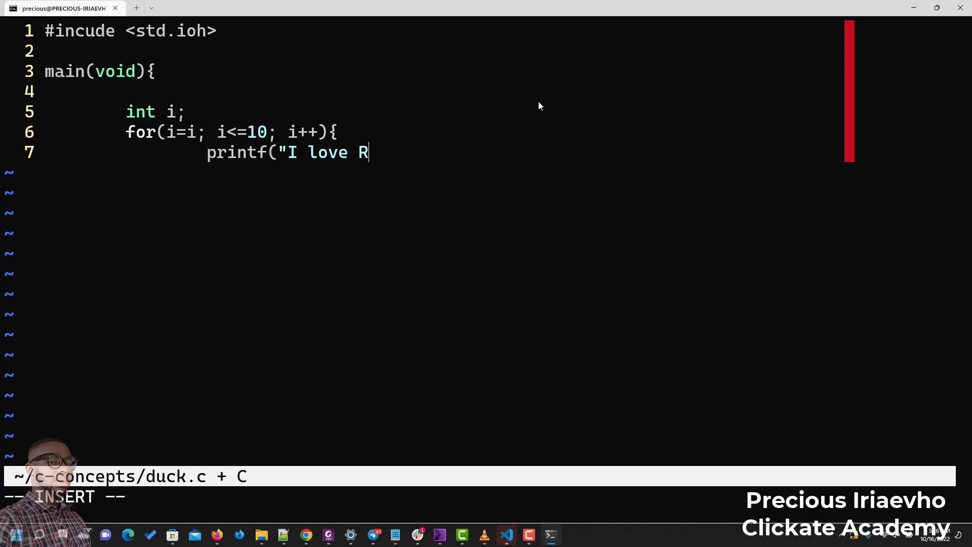
{"action": "type", "text": "ubber Duck De"}
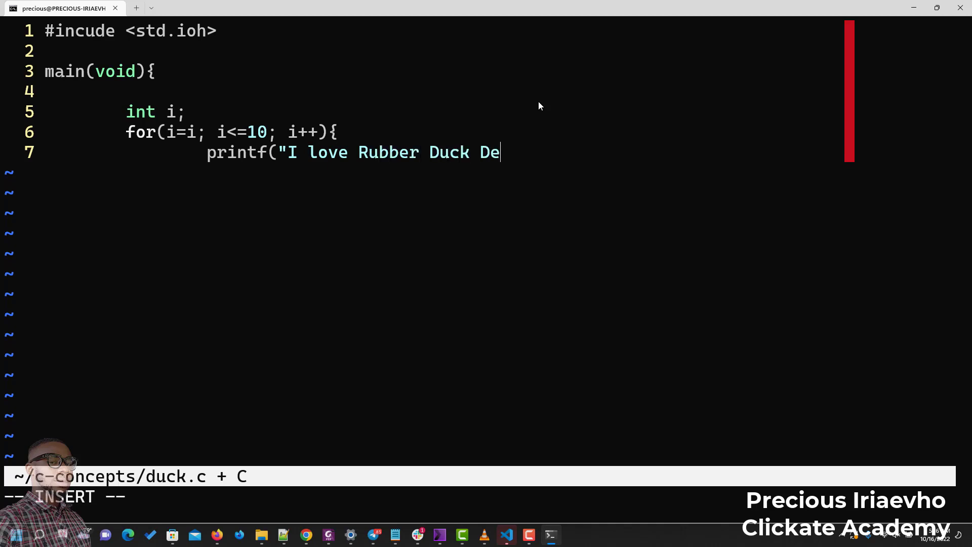
{"action": "type", "text": "bugging"}
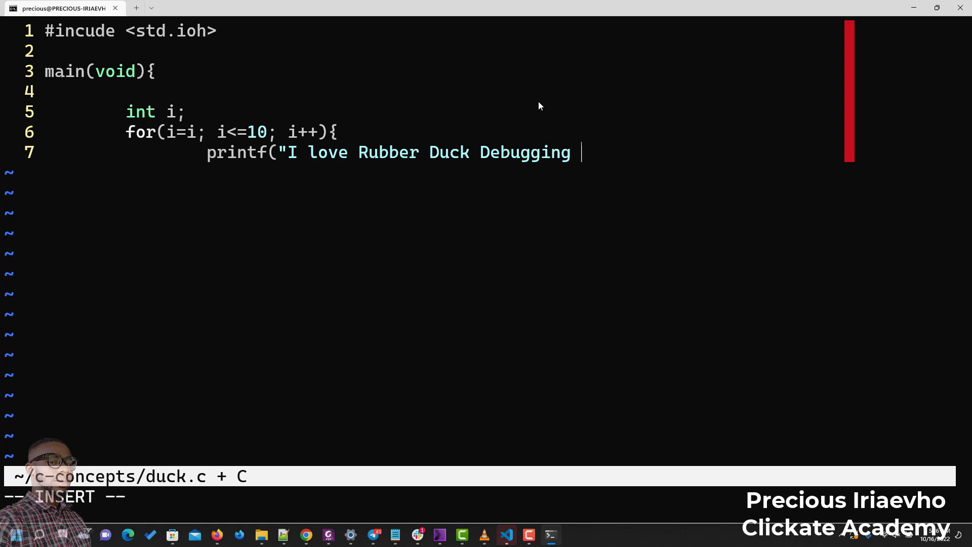
{"action": "type", "text": "Style"}
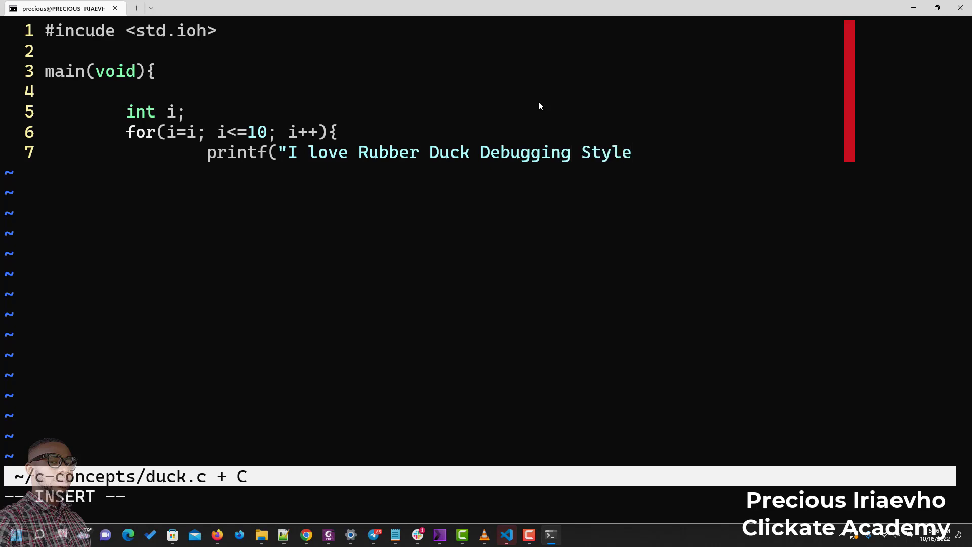
{"action": "type", "text": "\\"}
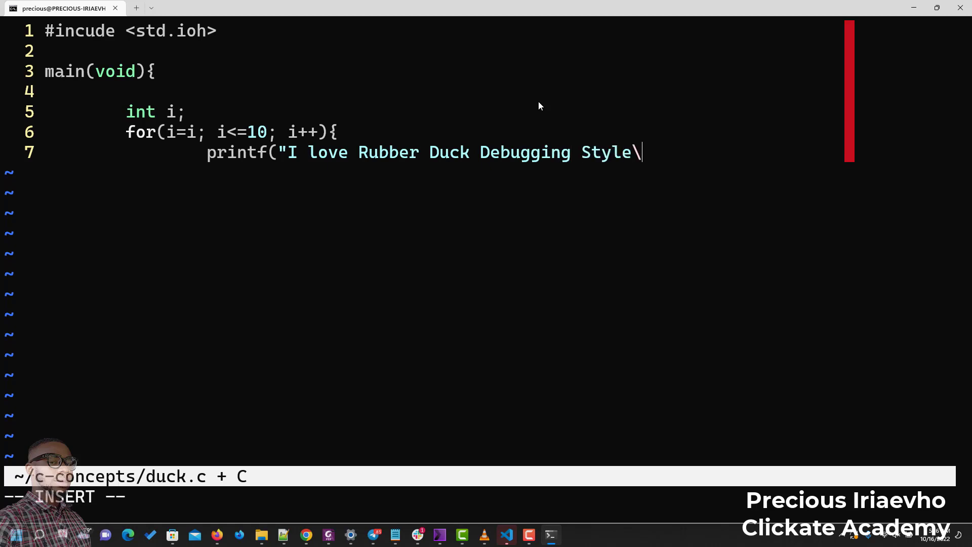
{"action": "type", "text": "n\")"}
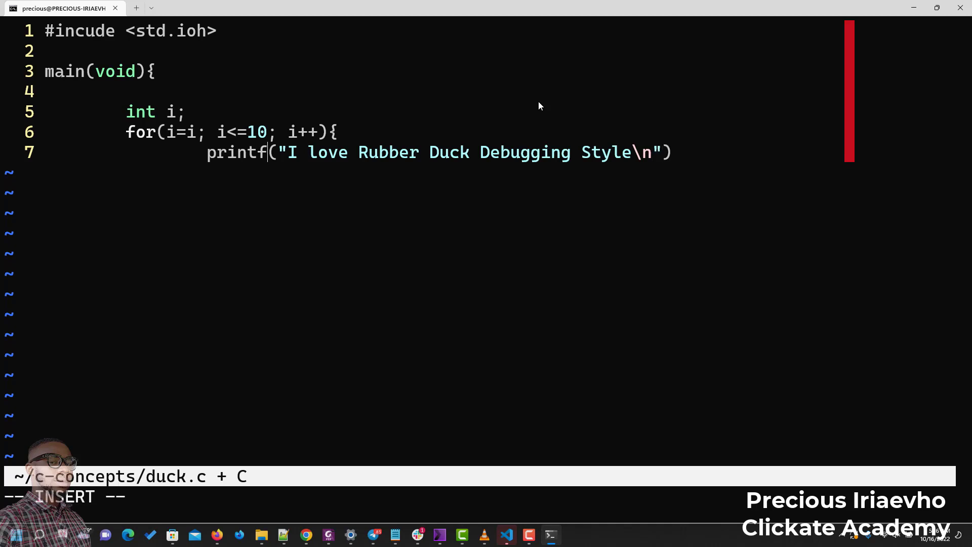
{"action": "type", "text": ";"}
{"action": "type", "text": "}"}
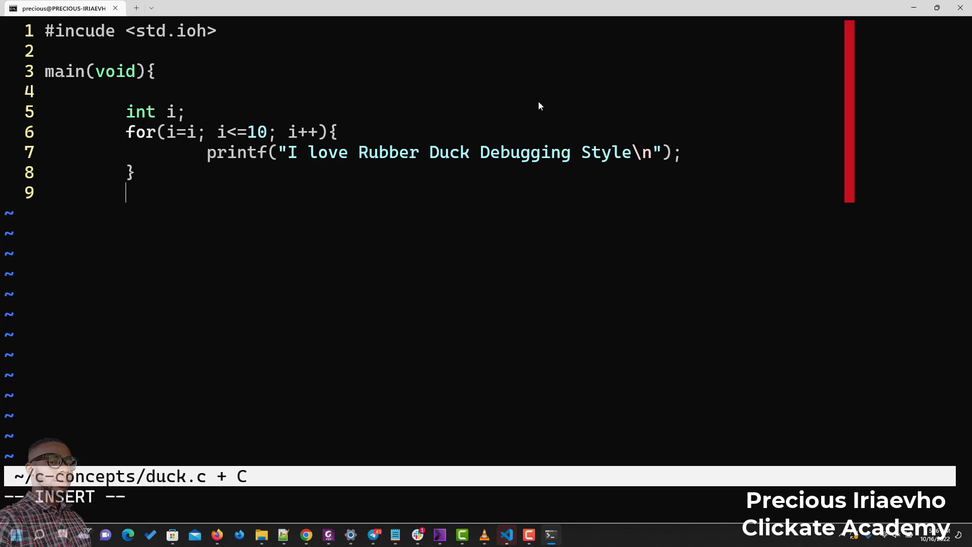
{"action": "type", "text": "return 0;"}
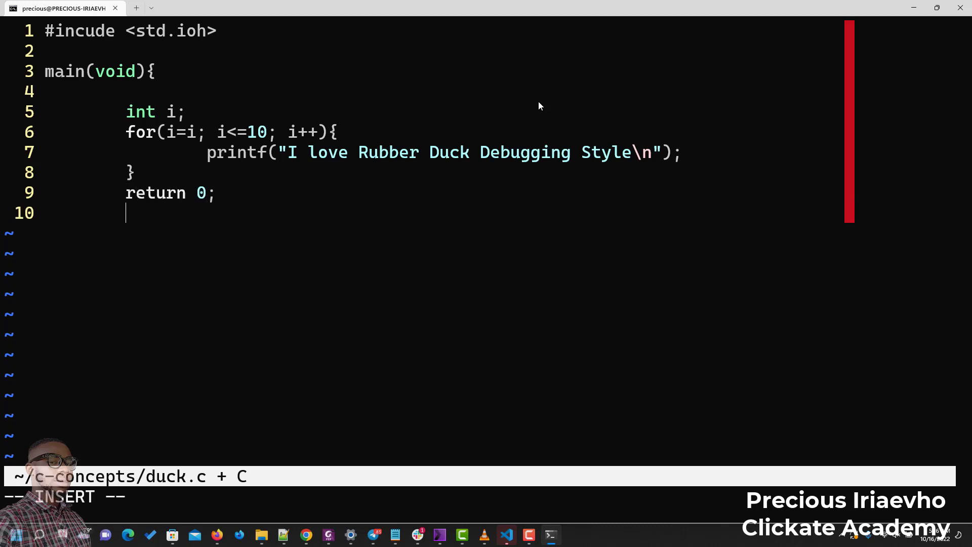
{"action": "type", "text": "}"}
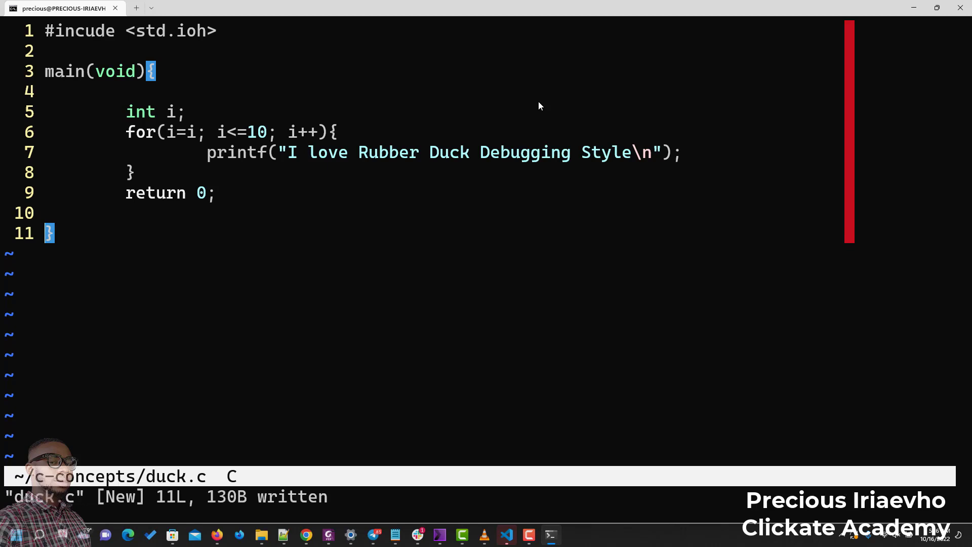
- Compile with gcc duck.c -o duck and highlight the misspelled #incude error among the printf warnings
{"action": "type", "text": "gcc d"}
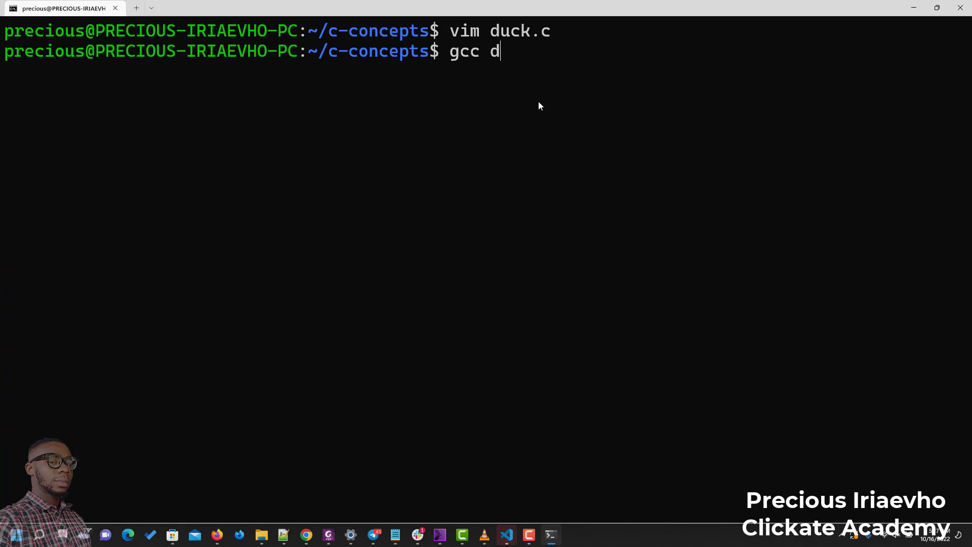
{"action": "type", "text": "uck.c -"}
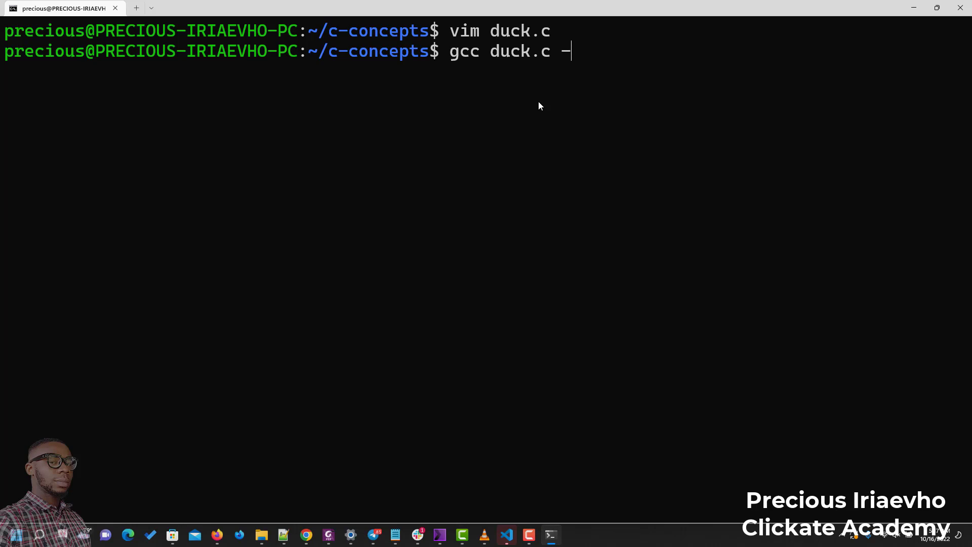
{"action": "type", "text": "o duck"}
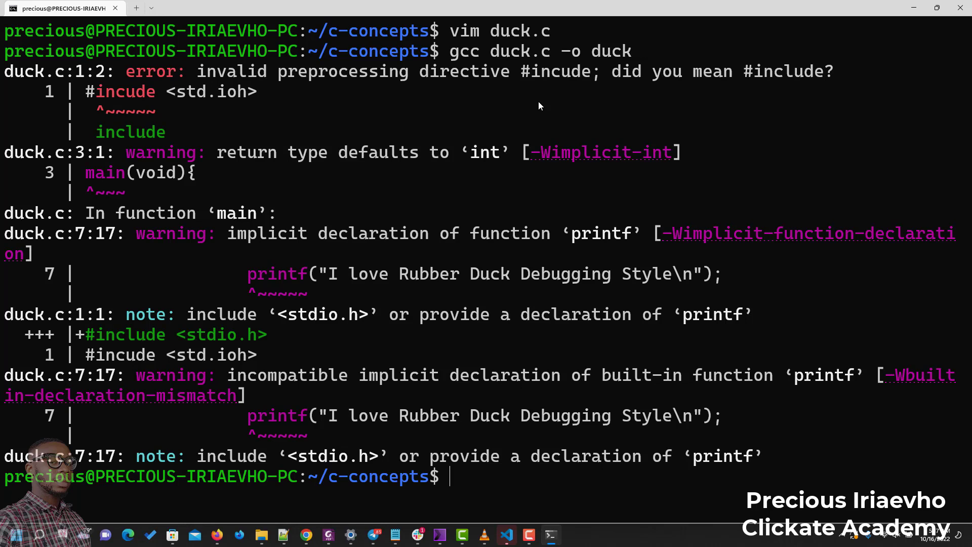
{"action": "mouse_move", "coordinate": [195, 164]}
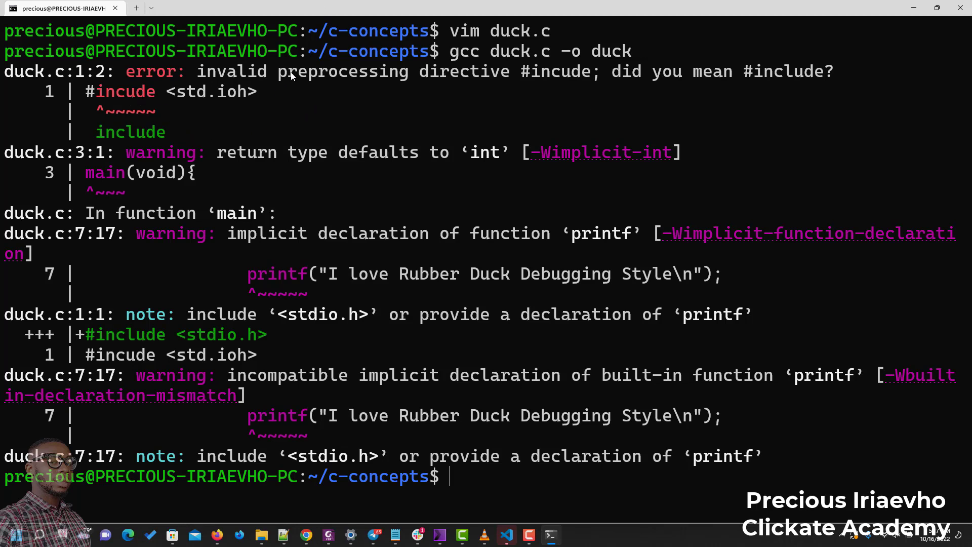
{"action": "mouse_move", "coordinate": [468, 80]}
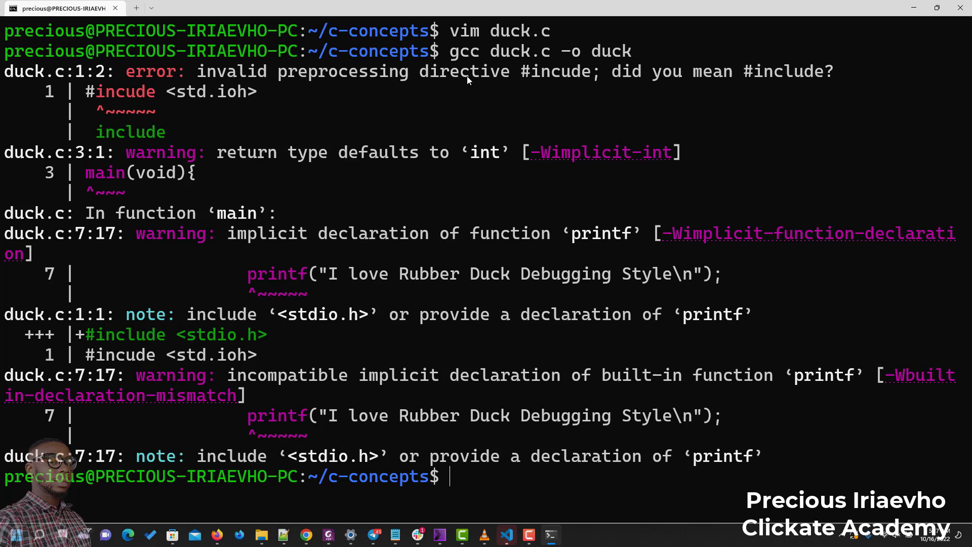
{"action": "mouse_move", "coordinate": [562, 89]}
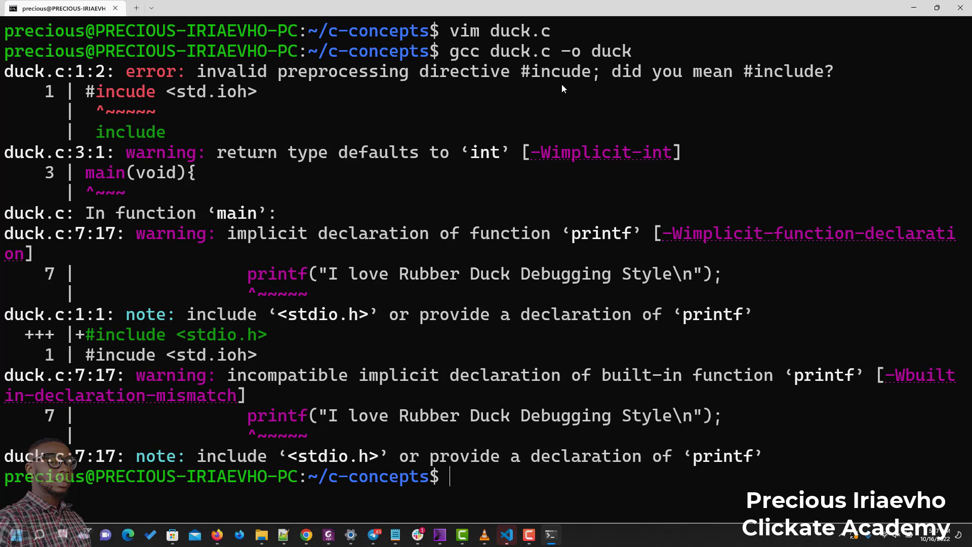
{"action": "mouse_move", "coordinate": [757, 78]}
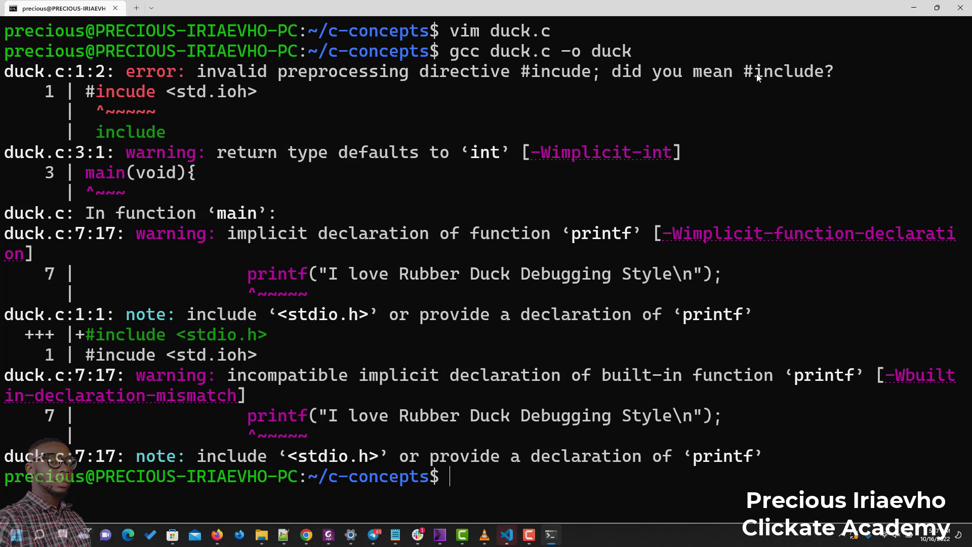
{"action": "mouse_move", "coordinate": [199, 167]}
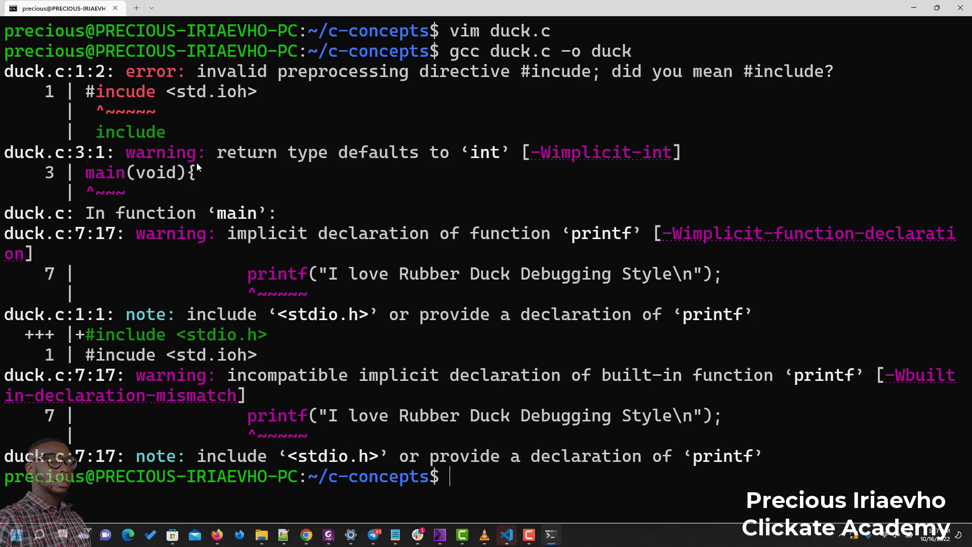
{"action": "mouse_move", "coordinate": [137, 87]}
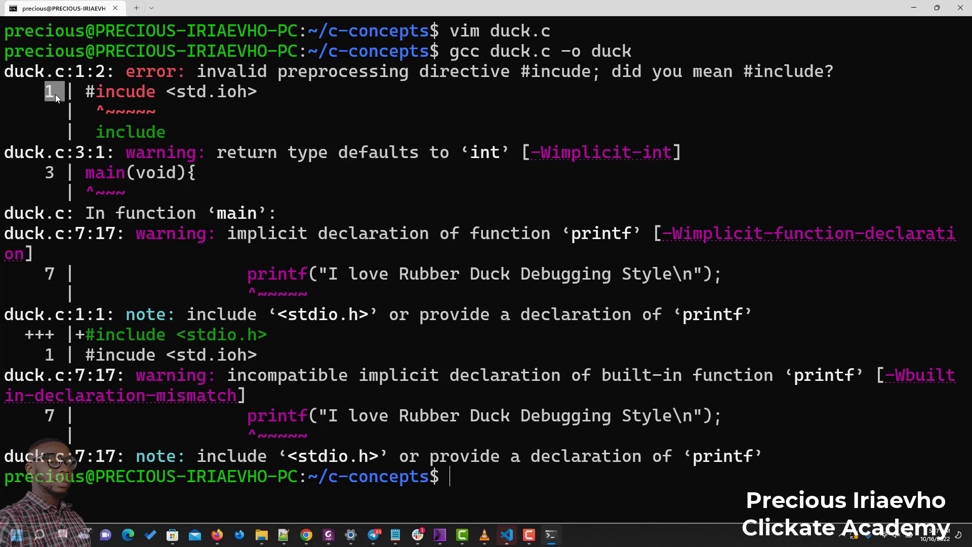
{"action": "mouse_move", "coordinate": [51, 102]}
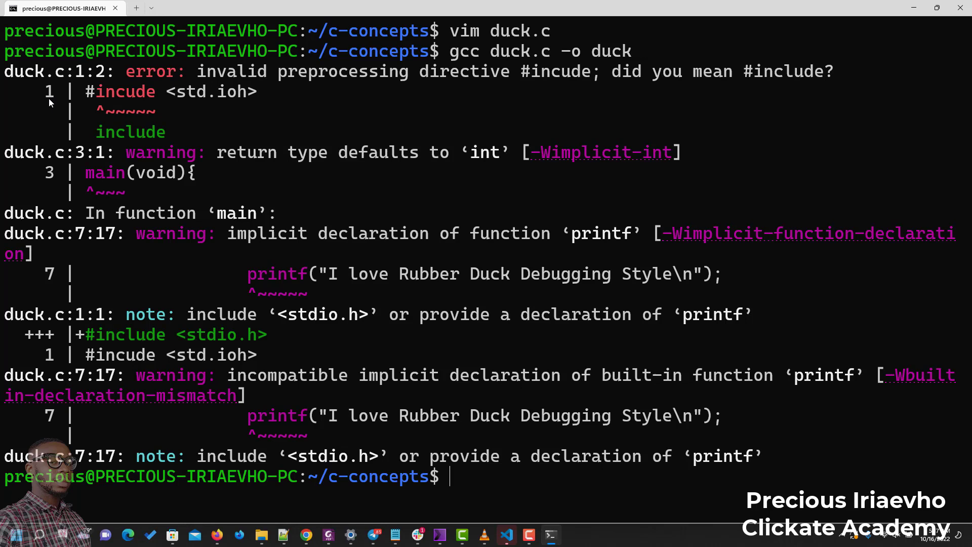
{"action": "double_click", "coordinate": [124, 91]}
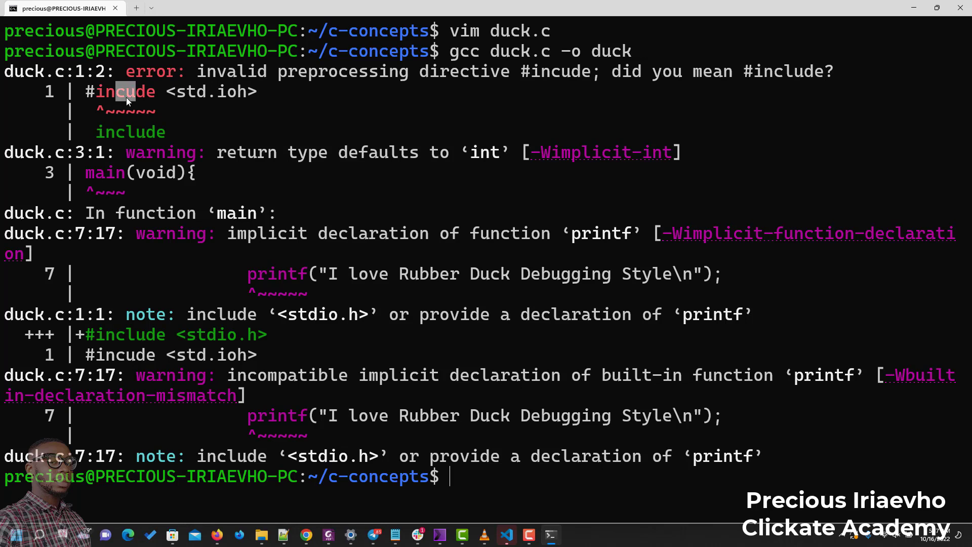
{"action": "mouse_move", "coordinate": [180, 103]}
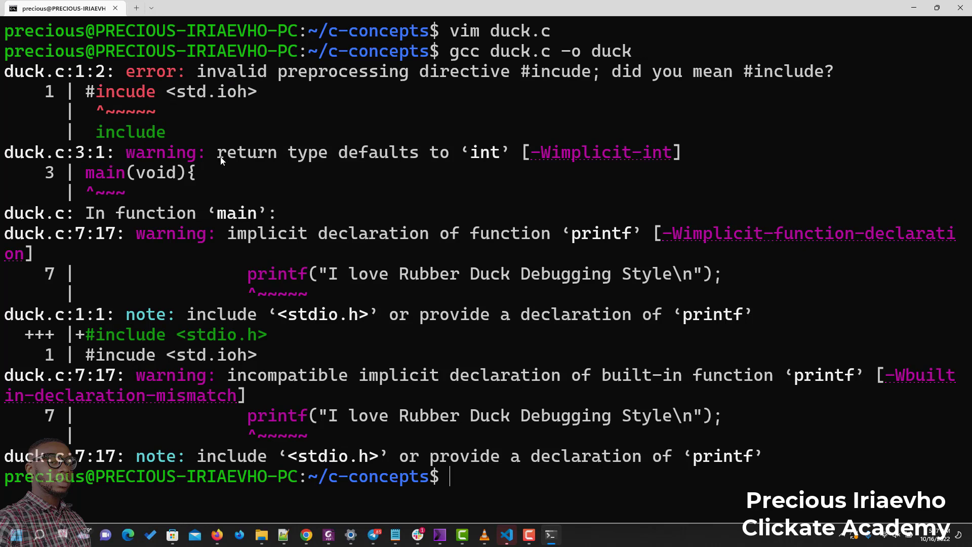
{"action": "mouse_move", "coordinate": [497, 164]}
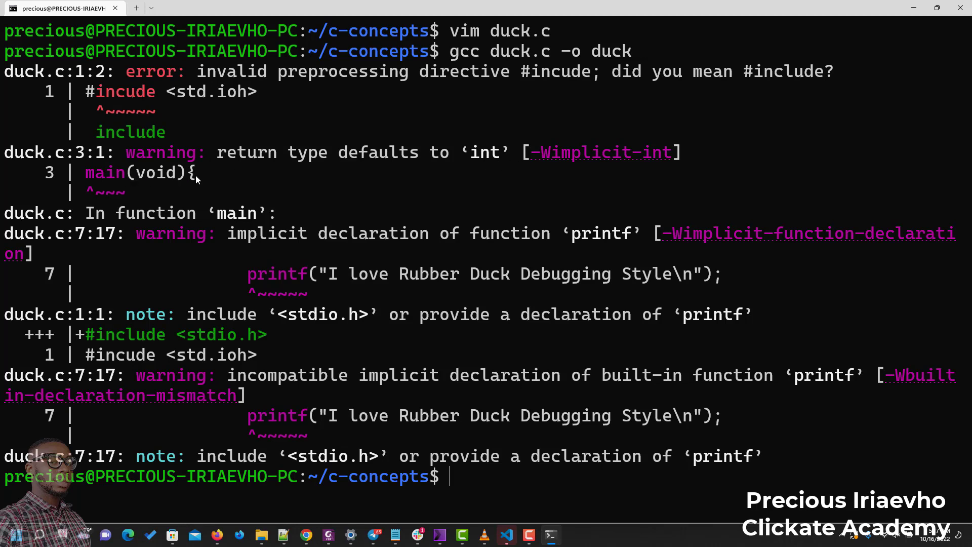
{"action": "mouse_move", "coordinate": [147, 164]}
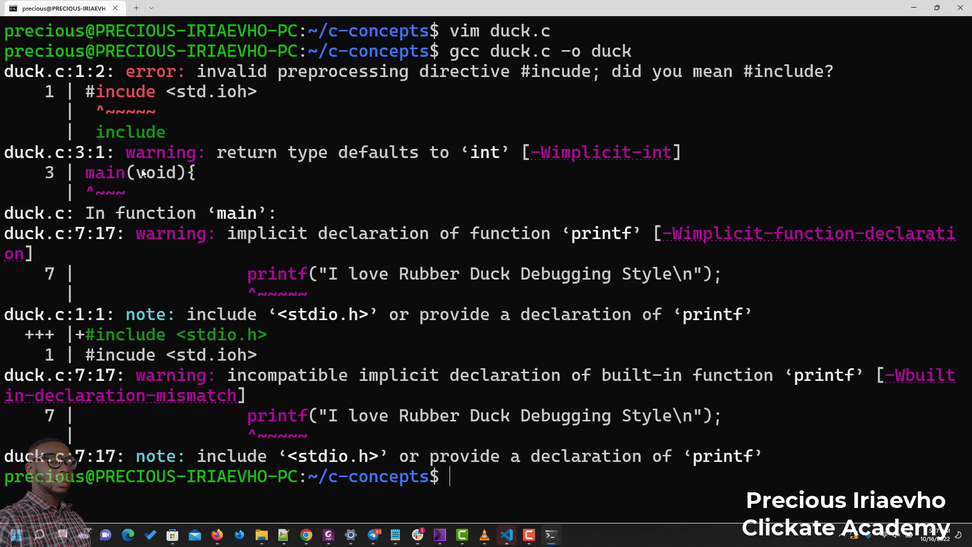
{"action": "mouse_move", "coordinate": [129, 162]}
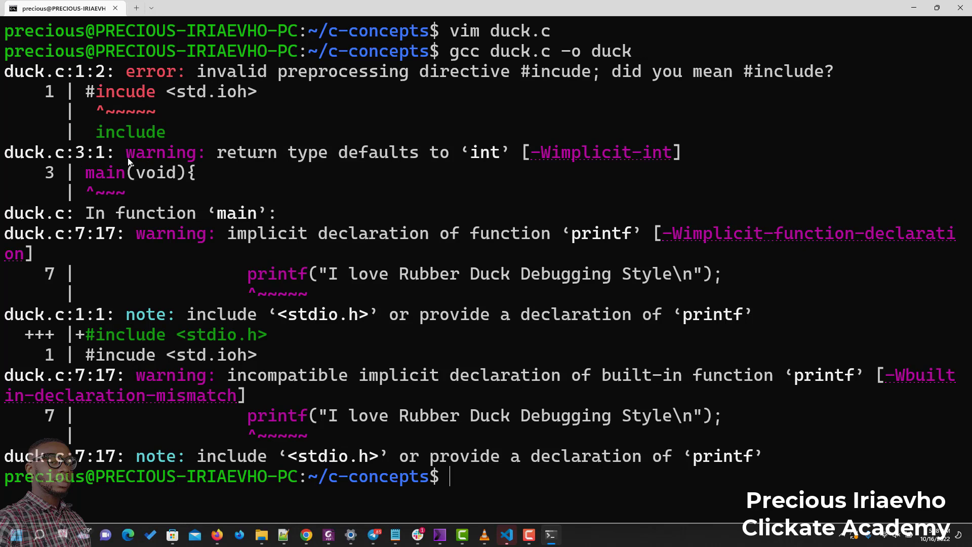
{"action": "mouse_move", "coordinate": [180, 189]}
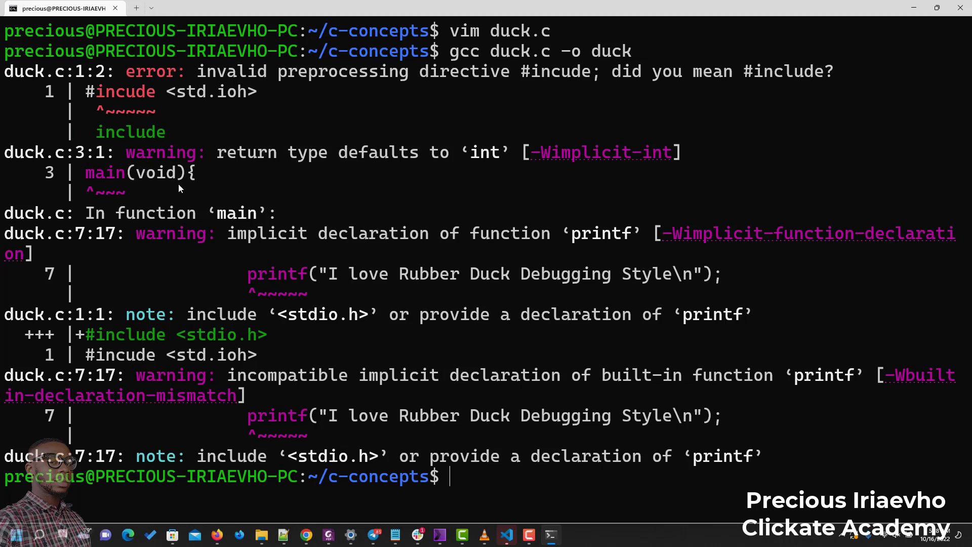
{"action": "type", "text": "cle"}
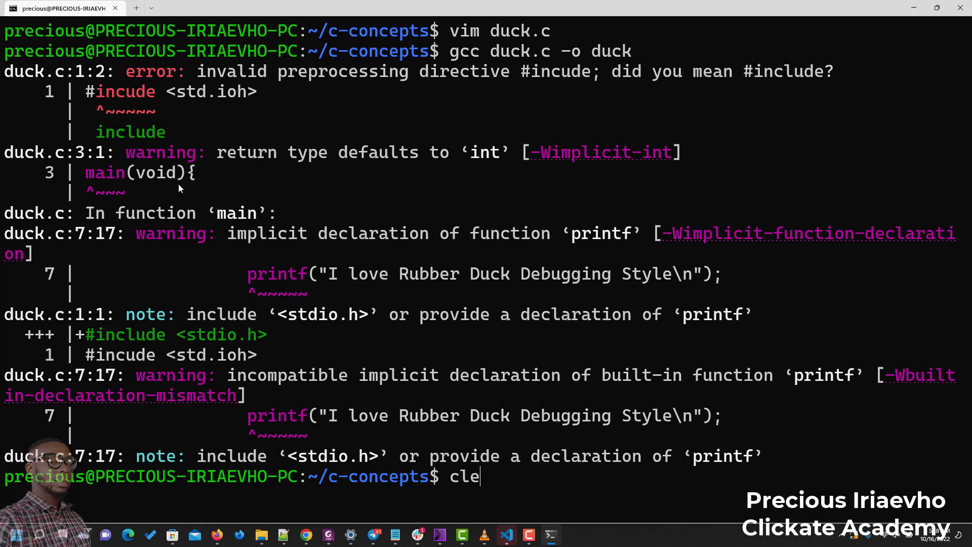
- Clear the screen, reopen duck.c in vim, correct the header to #include <stdio.h> and give main an int return type
{"action": "key", "text": "Enter"}
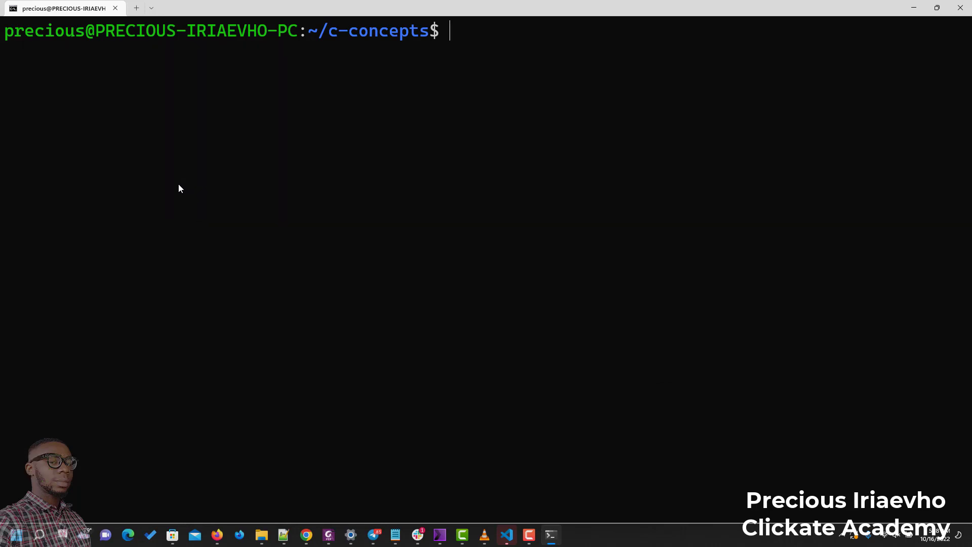
{"action": "type", "text": "vim duck.c"}
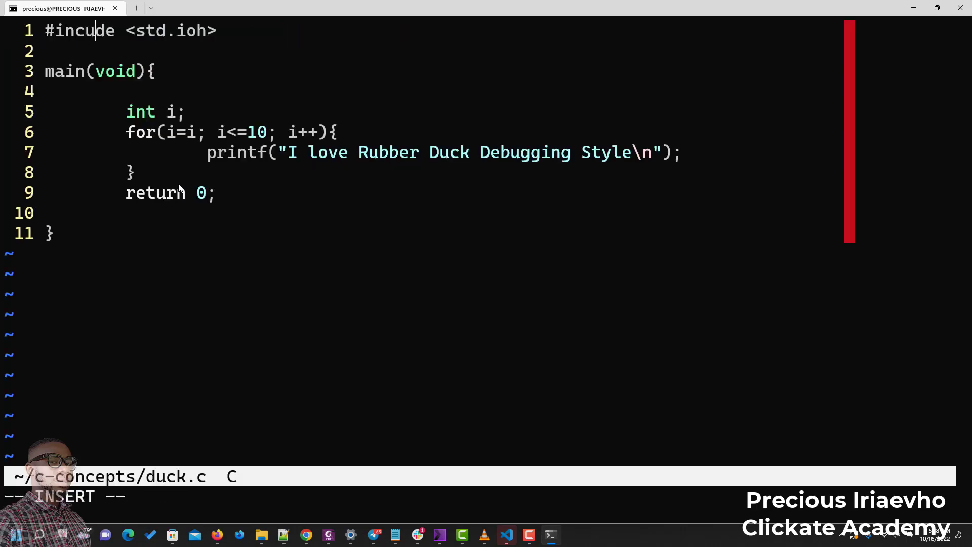
{"action": "type", "text": "l"}
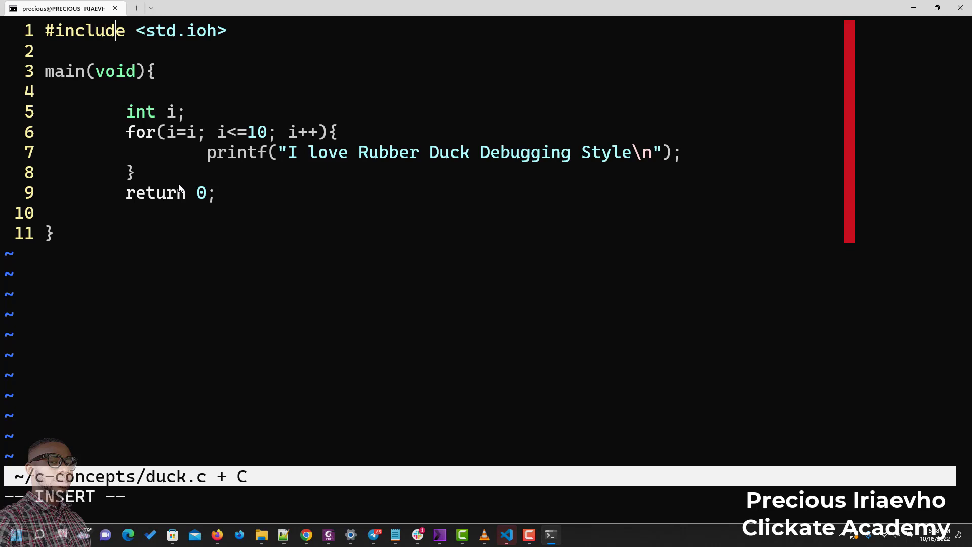
{"action": "key", "text": "Backspace"}
{"action": "type", "text": "."}
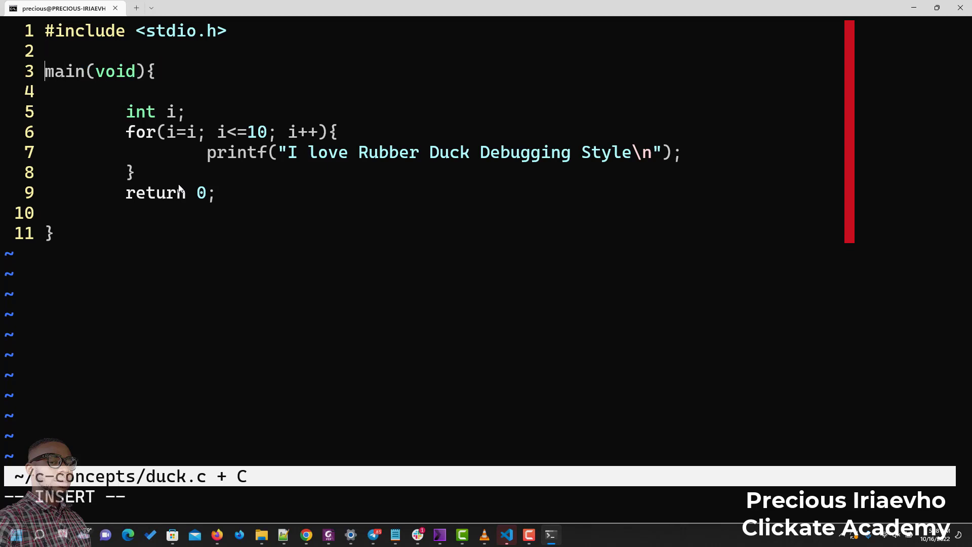
{"action": "type", "text": "int"}
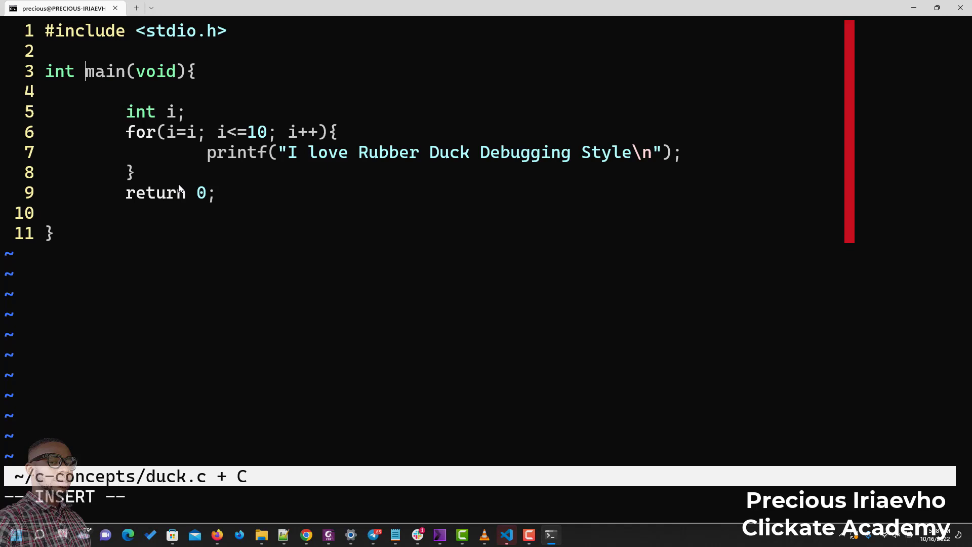
{"action": "key", "text": "Escape"}
{"action": "type", "text": "clear"}
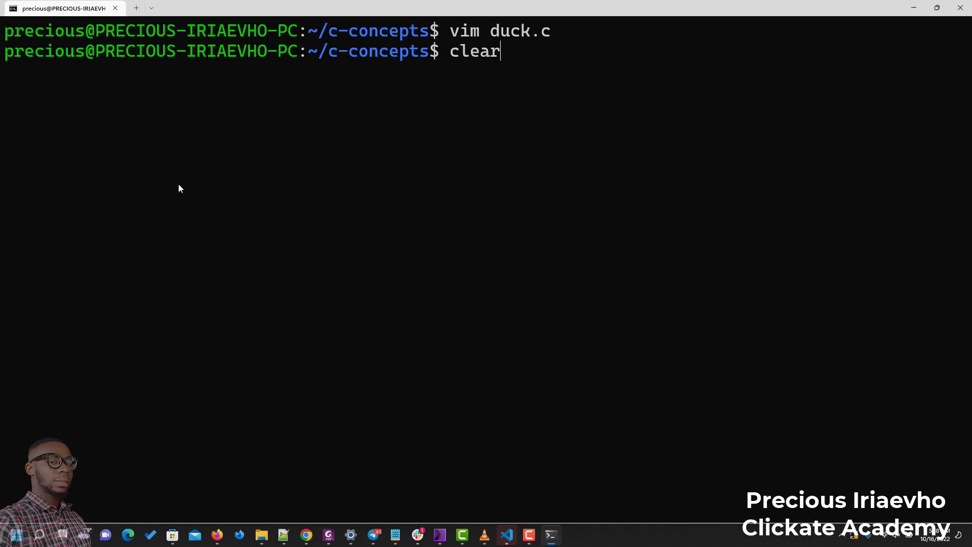
- Rerun gcc duck.c -o duck, suspend the stalled job with Ctrl+Z, and reopen duck.c in vim
{"action": "type", "text": "gcc duck.c -o duck"}
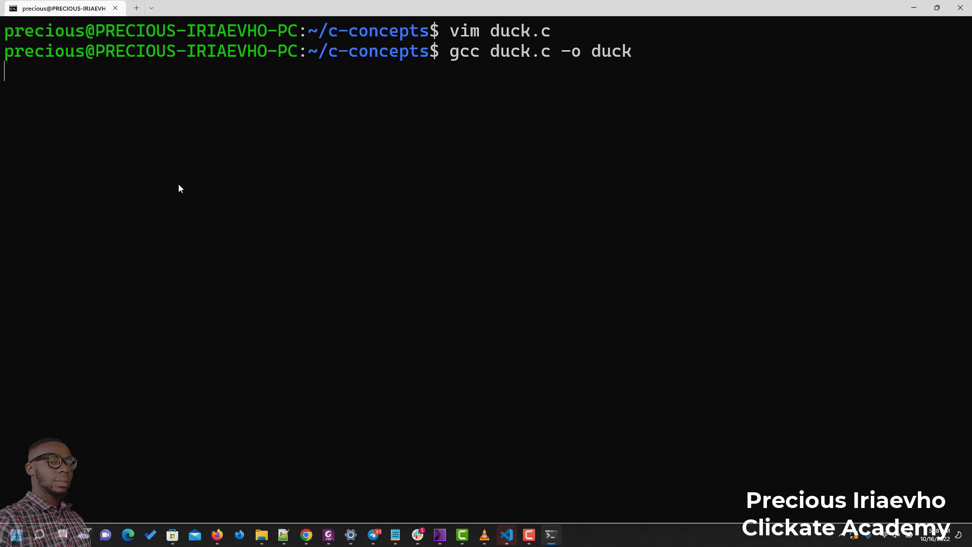
{"action": "mouse_move", "coordinate": [242, 125]}
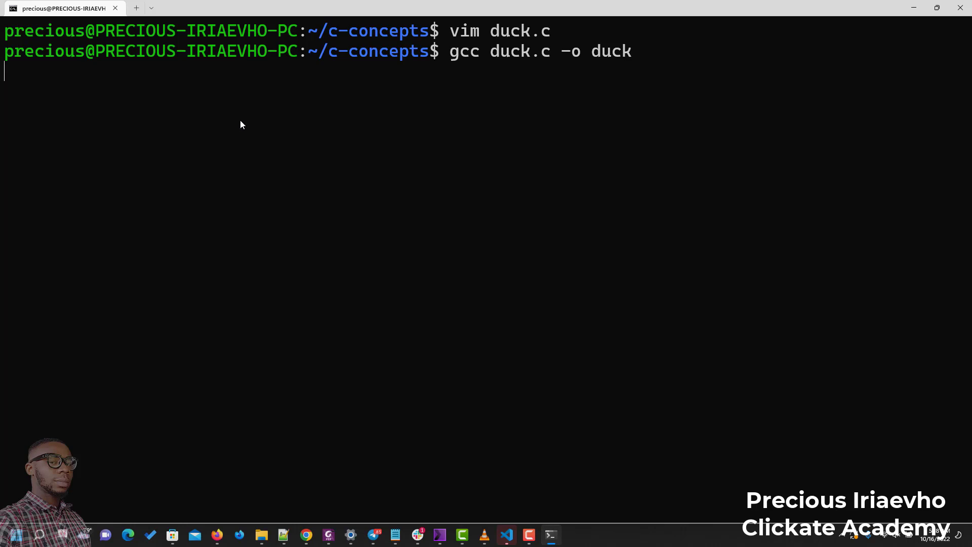
{"action": "mouse_move", "coordinate": [536, 468]}
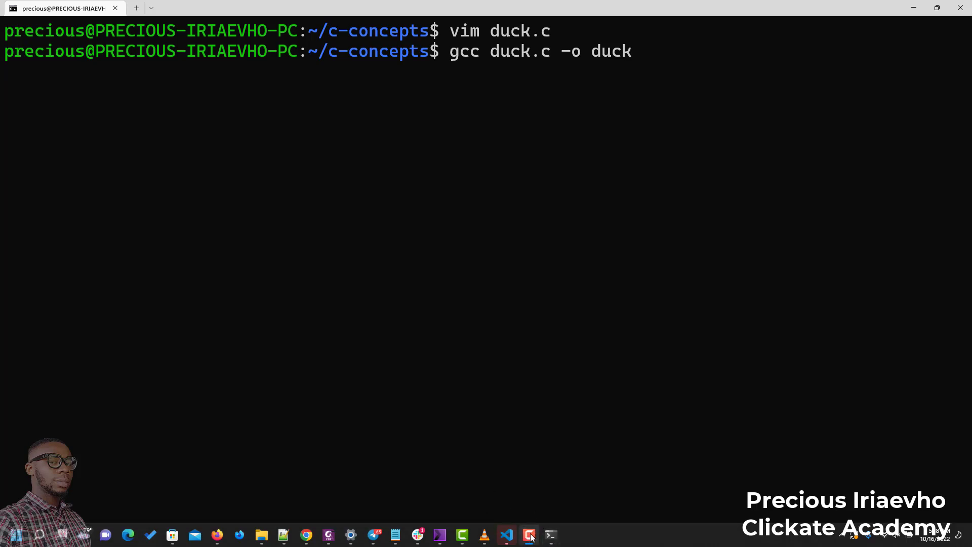
{"action": "key", "text": "ctrl+z"}
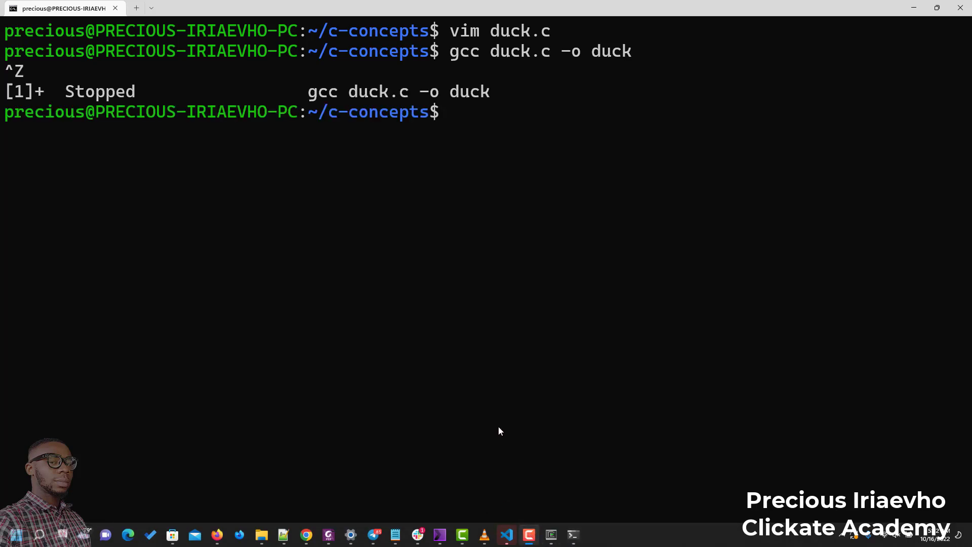
{"action": "mouse_move", "coordinate": [528, 426]}
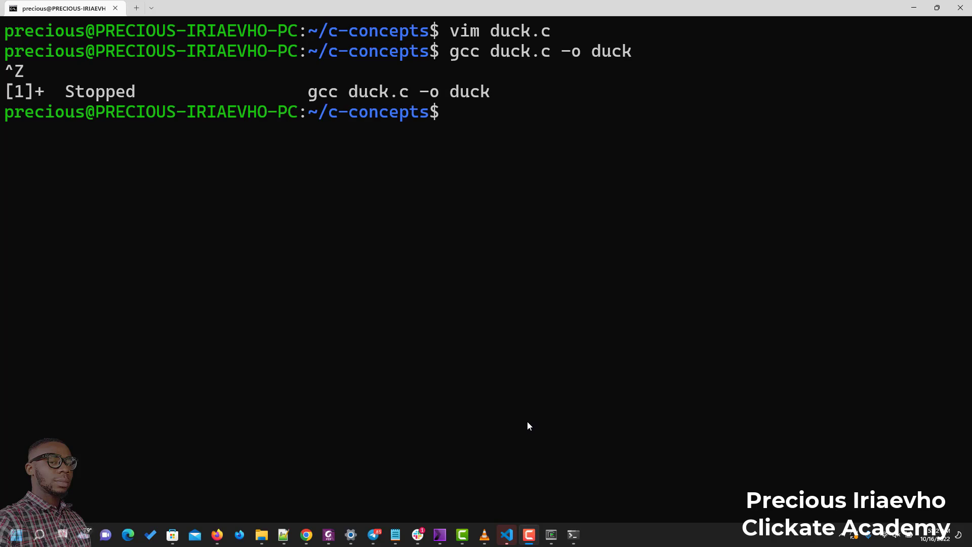
{"action": "mouse_move", "coordinate": [444, 130]}
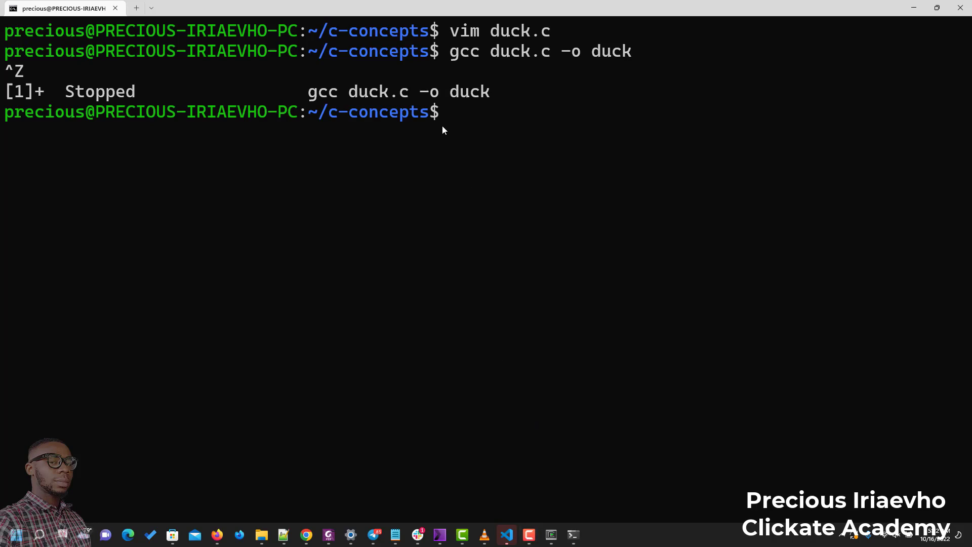
{"action": "mouse_move", "coordinate": [445, 116]}
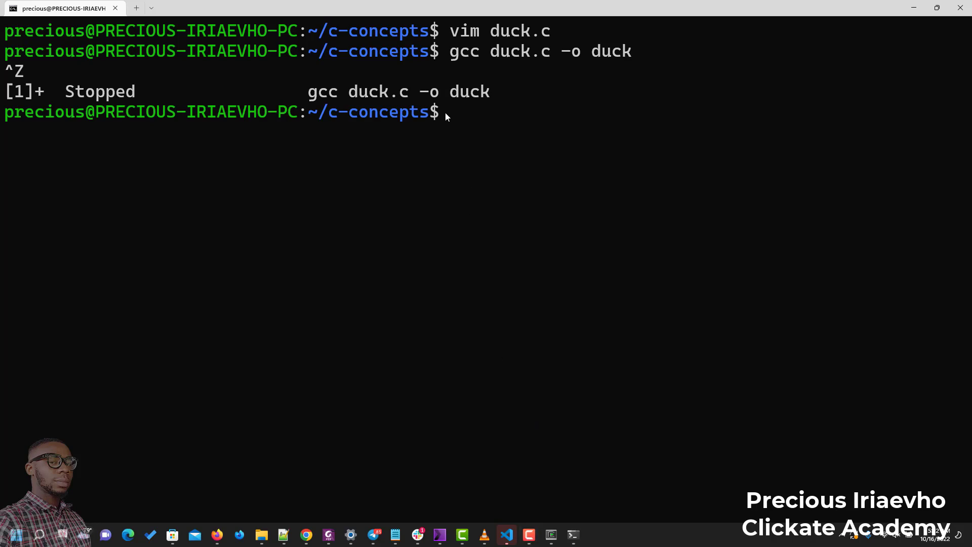
{"action": "type", "text": "vim duck.c"}
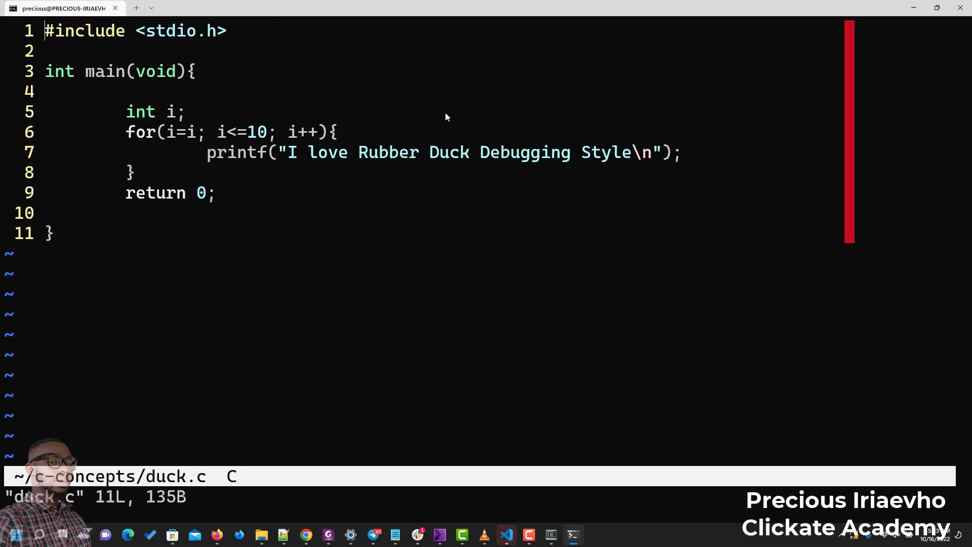
- Change the loop start from i=i to i=0, then write duck.c and quit vim
{"action": "key", "text": "i"}
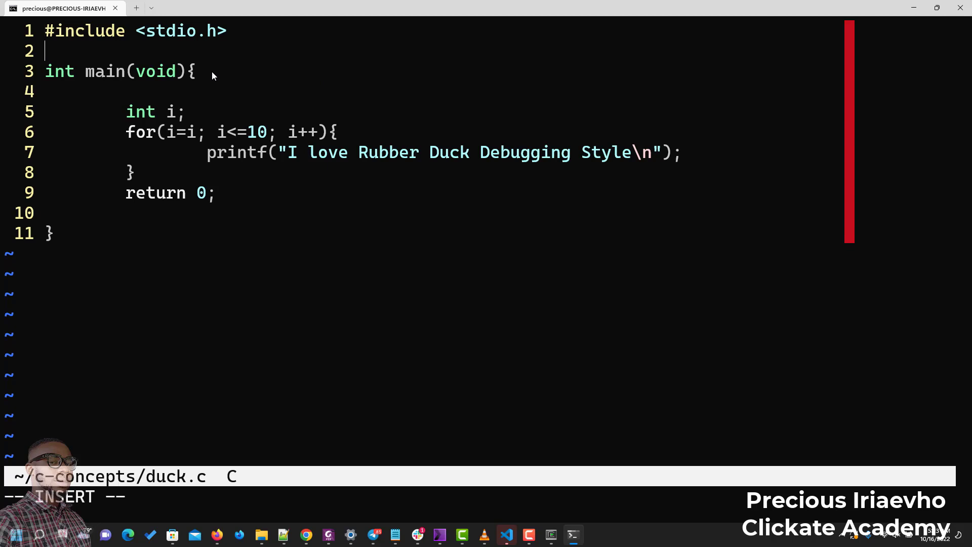
{"action": "key", "text": "Down"}
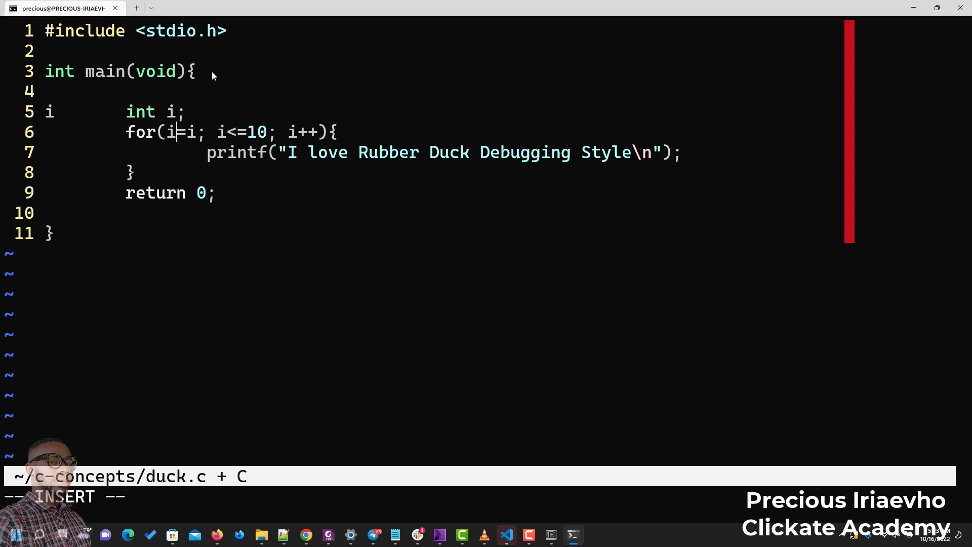
{"action": "key", "text": "Backspace"}
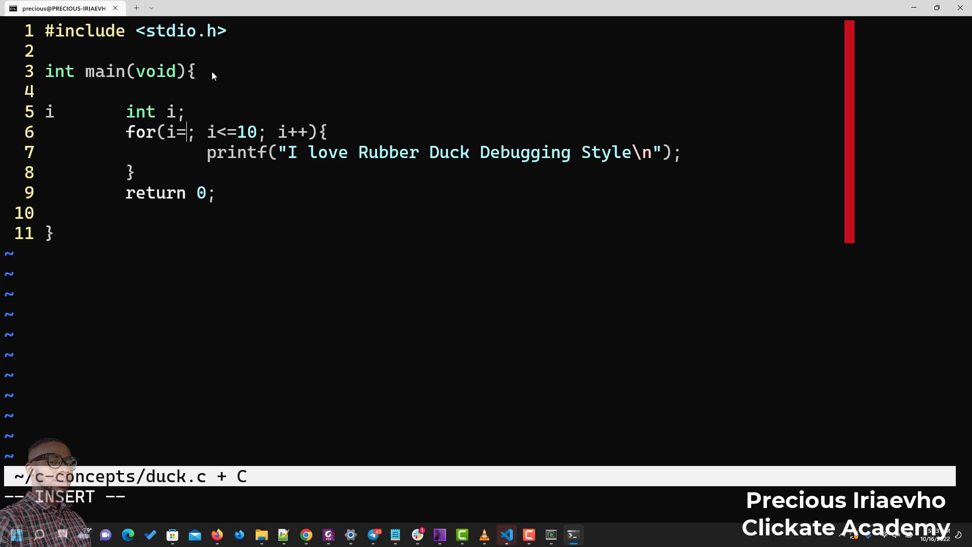
{"action": "type", "text": "0"}
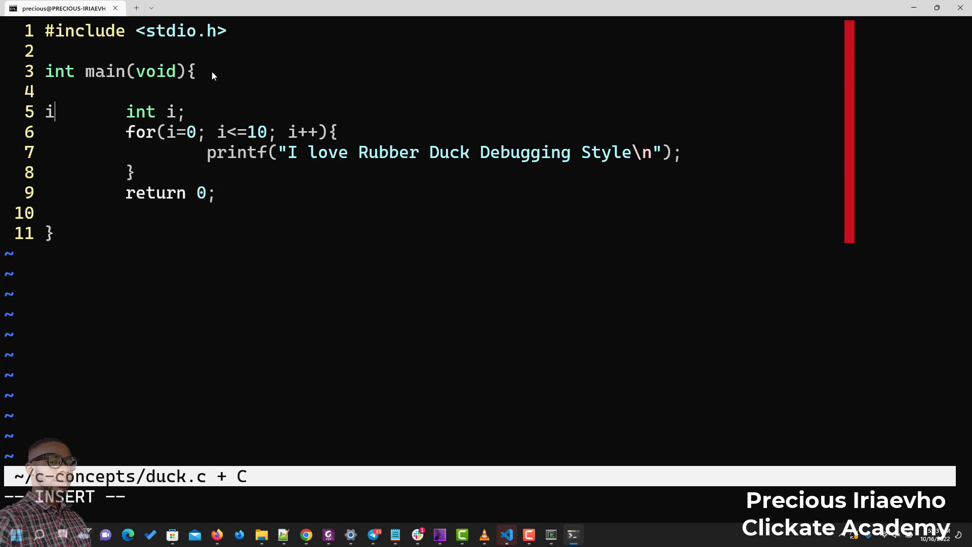
{"action": "key", "text": "BackSpace"}
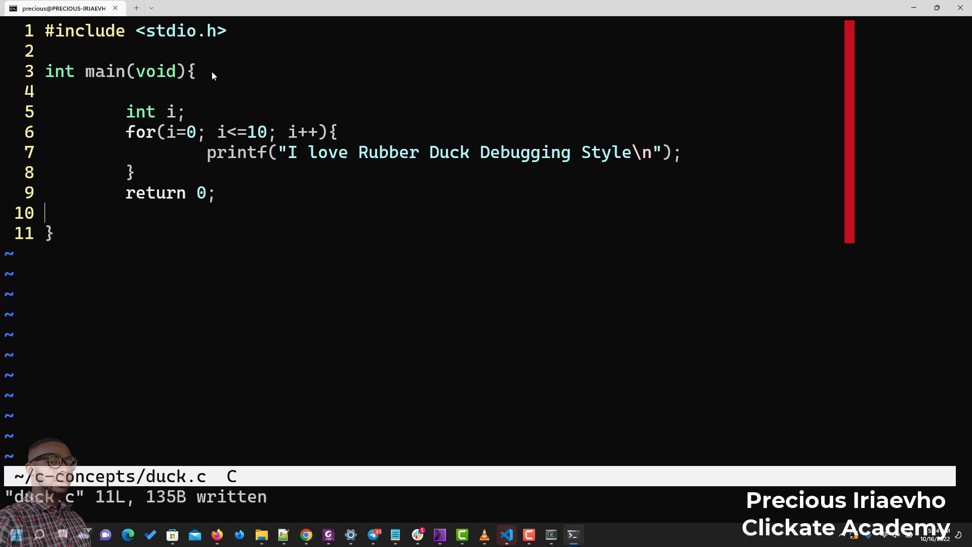
{"action": "type", "text": "e"}
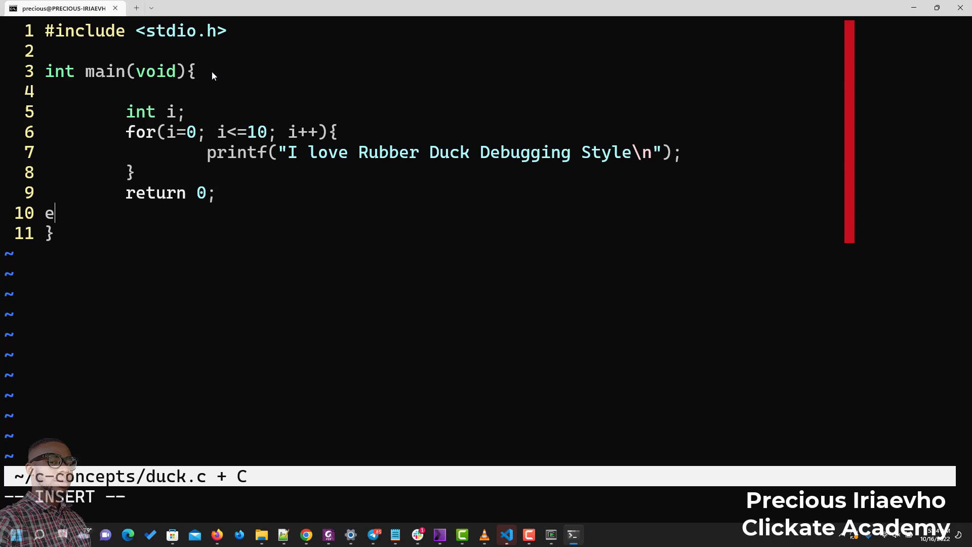
{"action": "key", "text": "BackSpace"}
{"action": "type", "text": "c"}
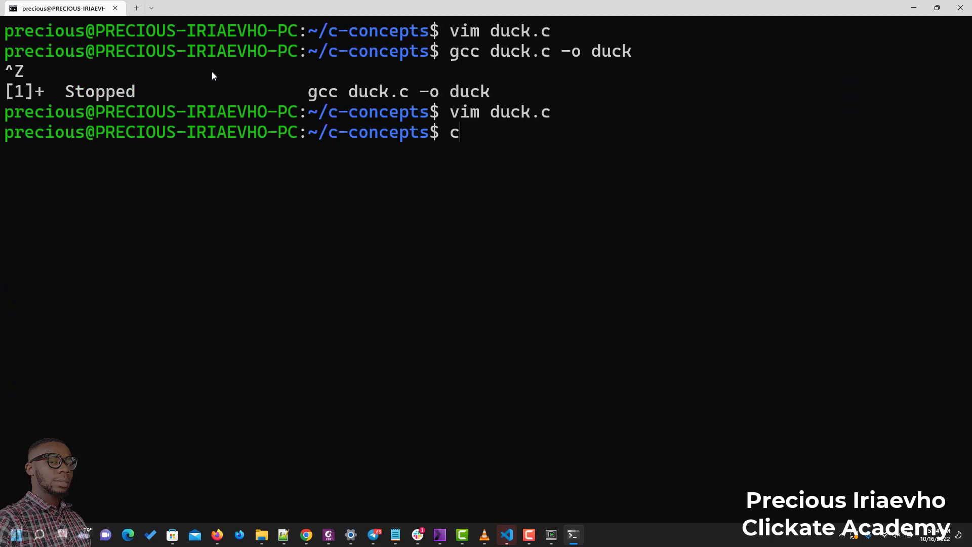
- Clear the screen, suspend the hung gcc job again, and run betty duck.c reporting 7 errors and 2 warnings
{"action": "type", "text": "lea"}
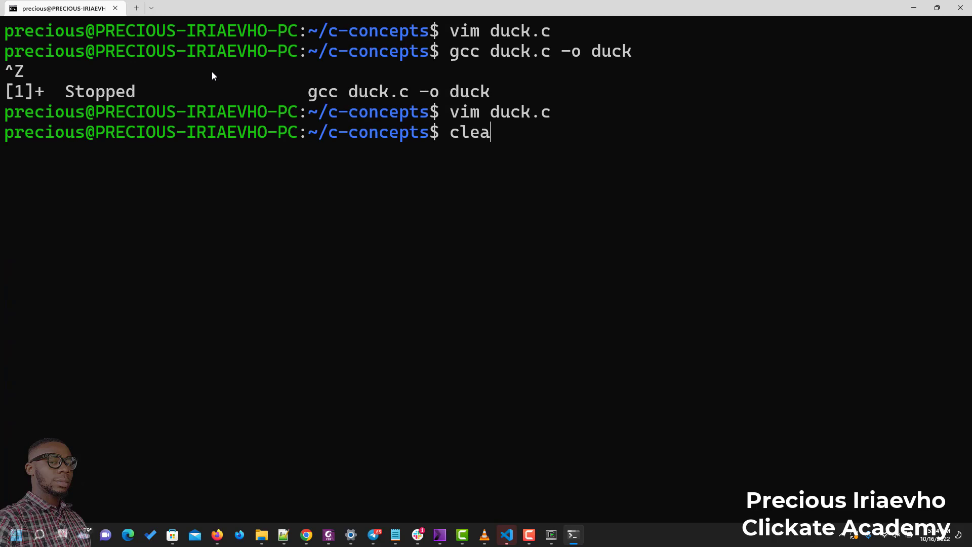
{"action": "type", "text": "gcc duck.c -o duck"}
{"action": "key", "text": "Enter"}
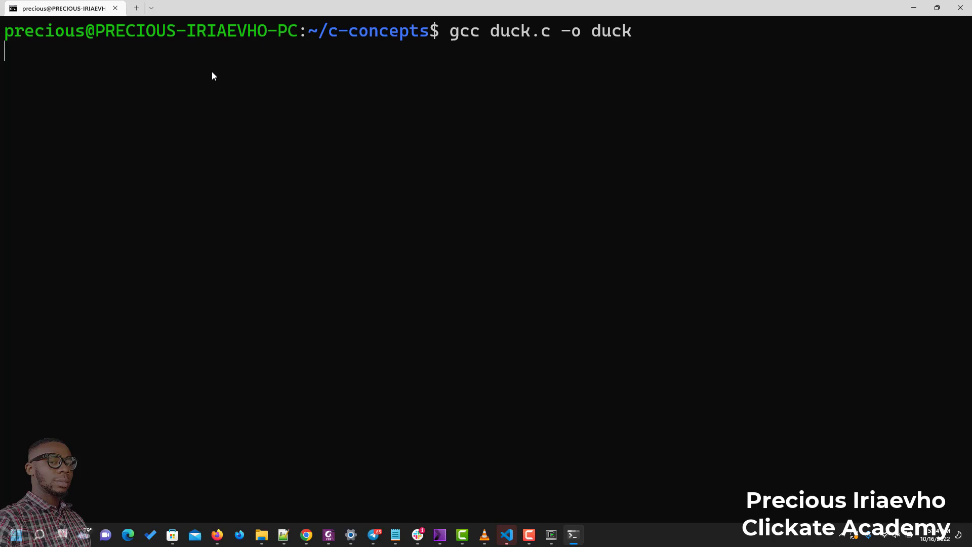
{"action": "mouse_move", "coordinate": [561, 519]}
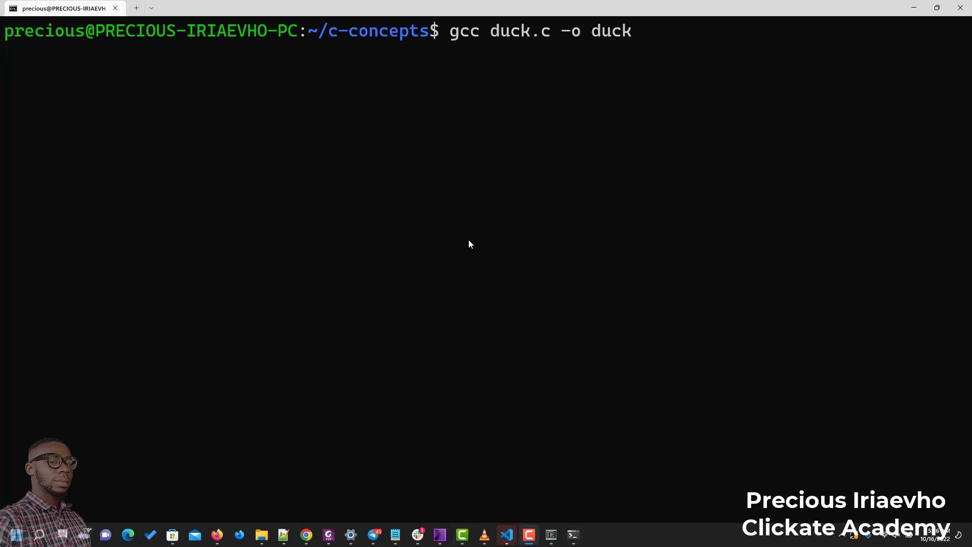
{"action": "key", "text": "ctrl+z"}
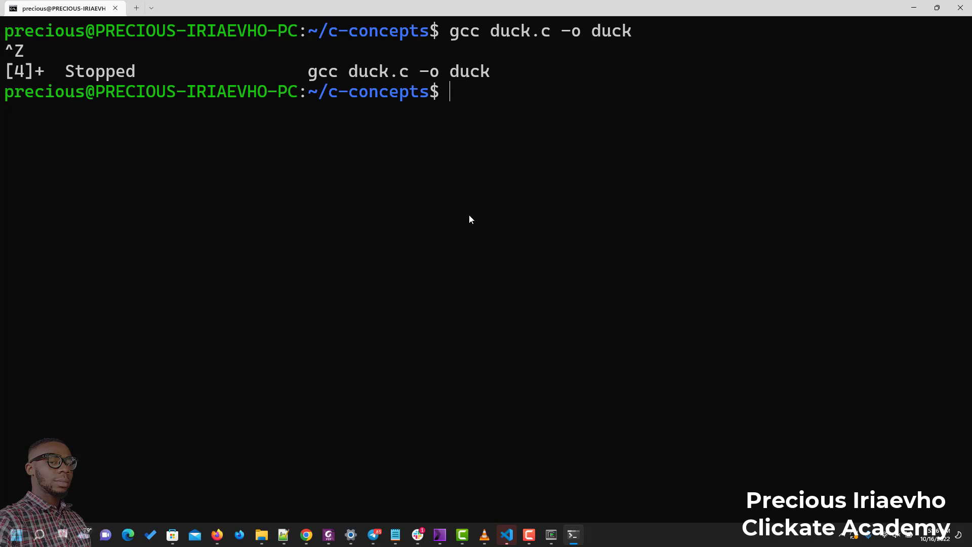
{"action": "mouse_move", "coordinate": [581, 416]}
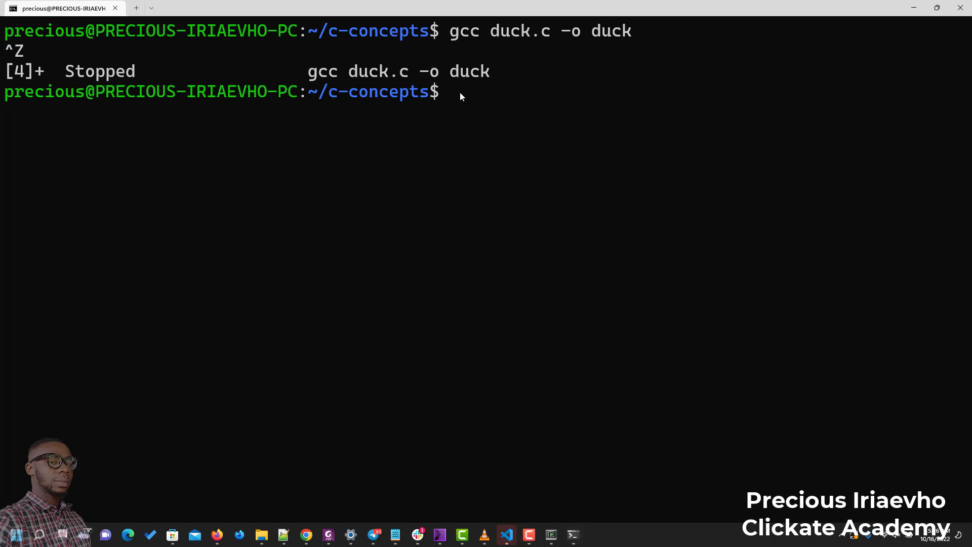
{"action": "type", "text": "betty"}
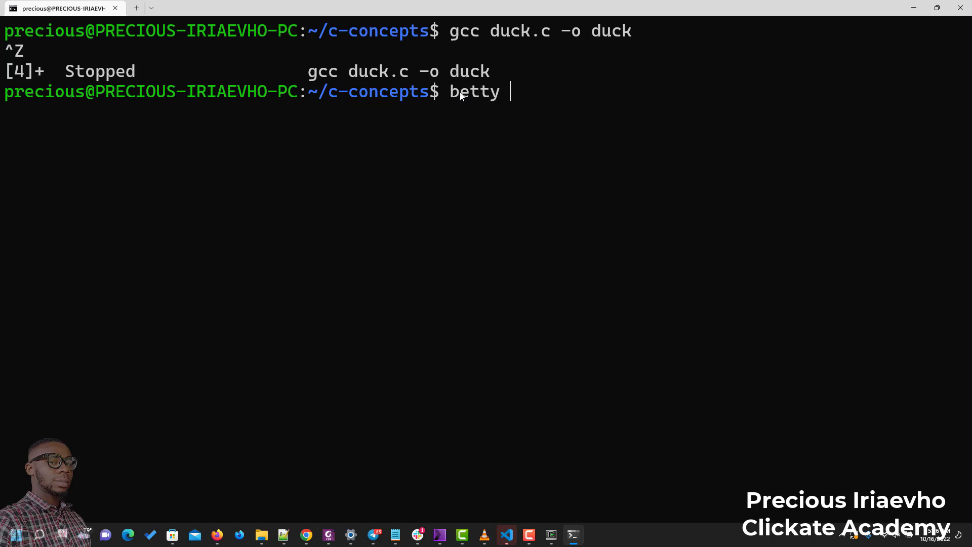
{"action": "type", "text": "duck"}
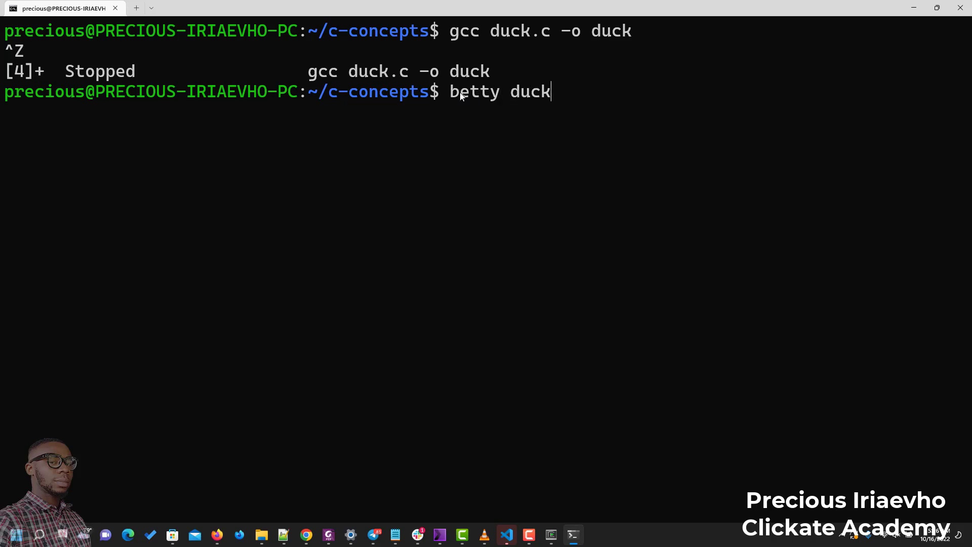
{"action": "type", "text": "."}
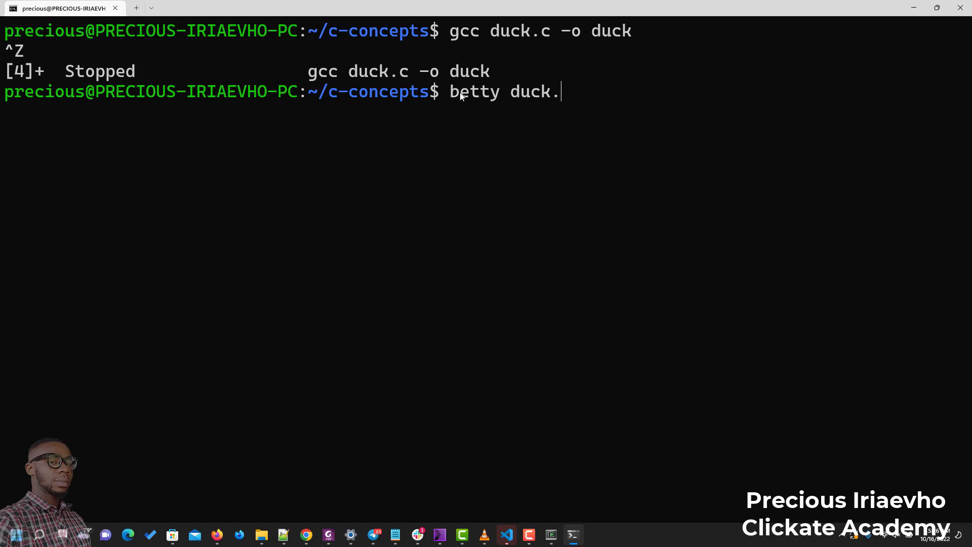
{"action": "key", "text": "enter"}
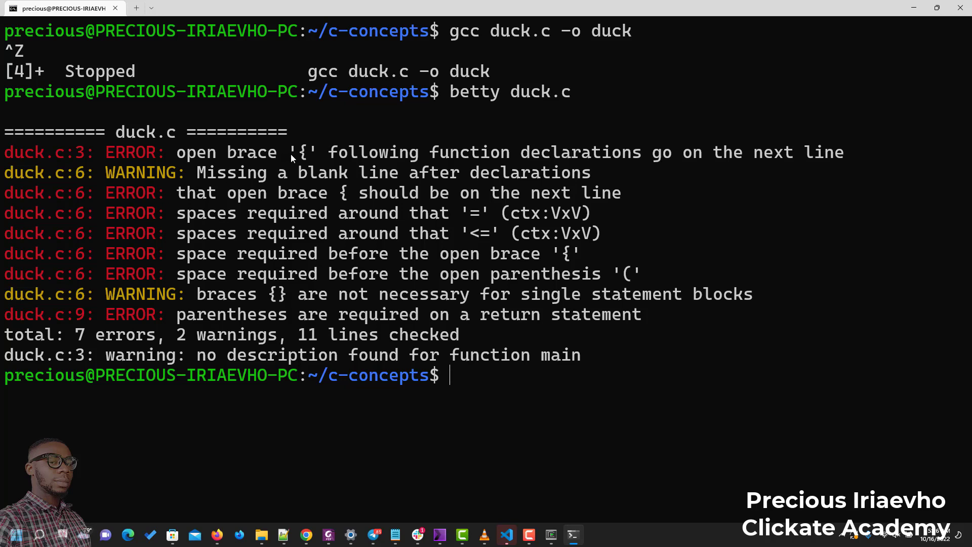
{"action": "mouse_move", "coordinate": [374, 179]}
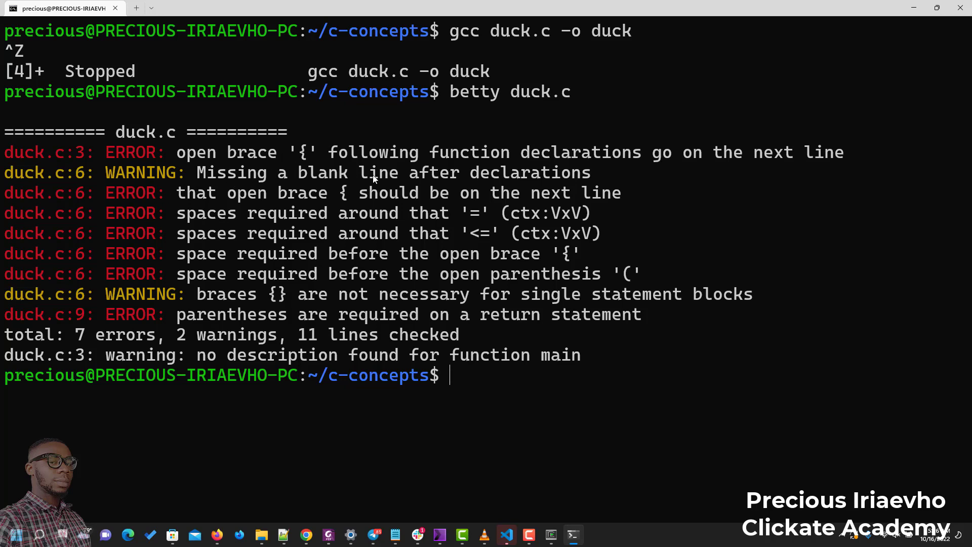
{"action": "mouse_move", "coordinate": [333, 252]}
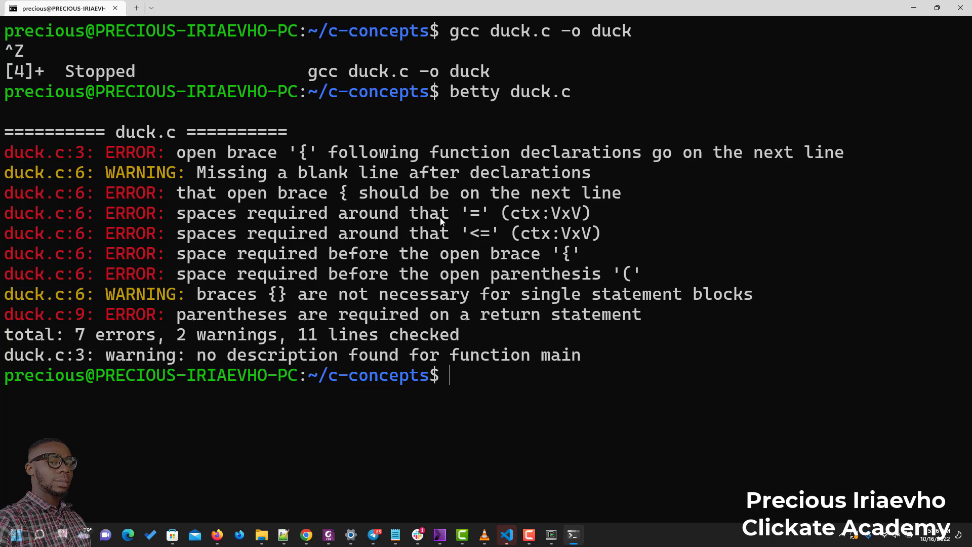
{"action": "mouse_move", "coordinate": [400, 335]}
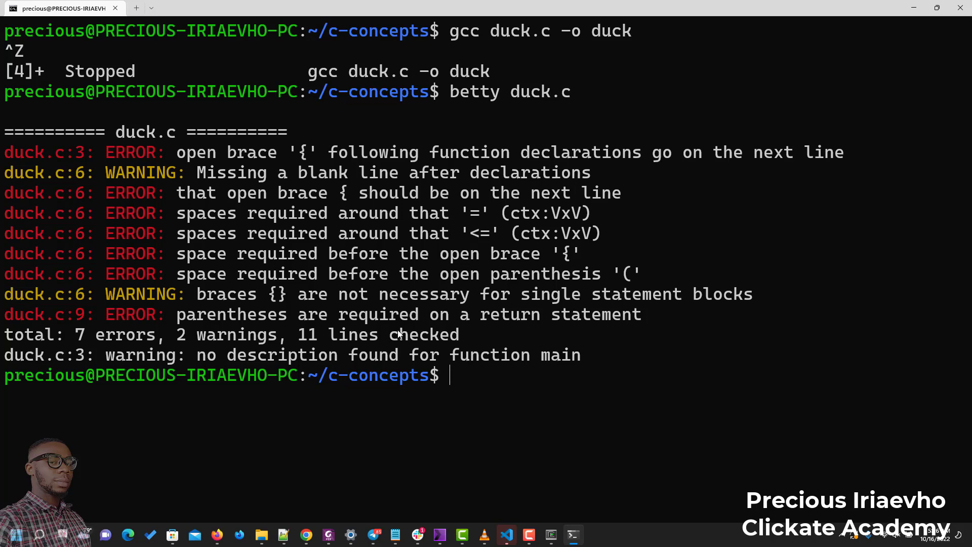
{"action": "mouse_move", "coordinate": [361, 247]}
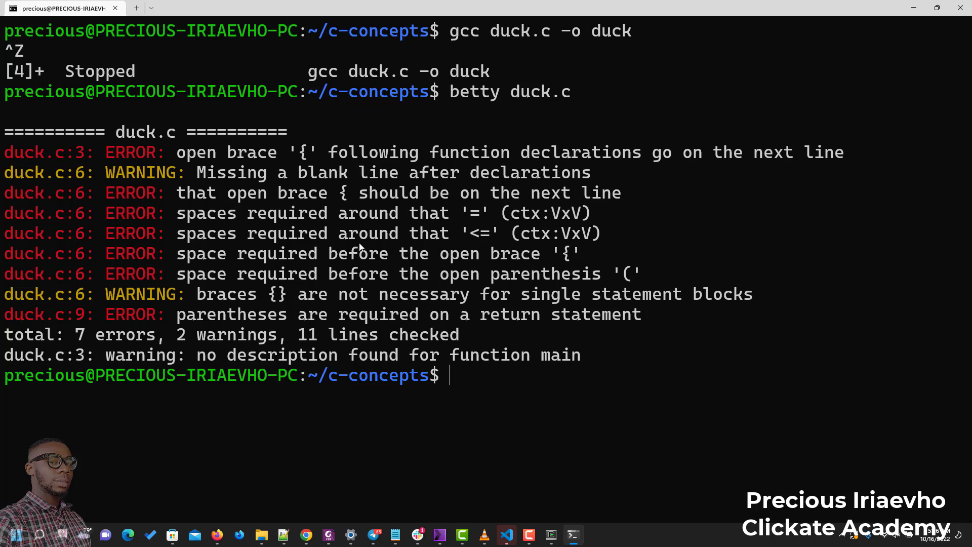
{"action": "mouse_move", "coordinate": [202, 228]}
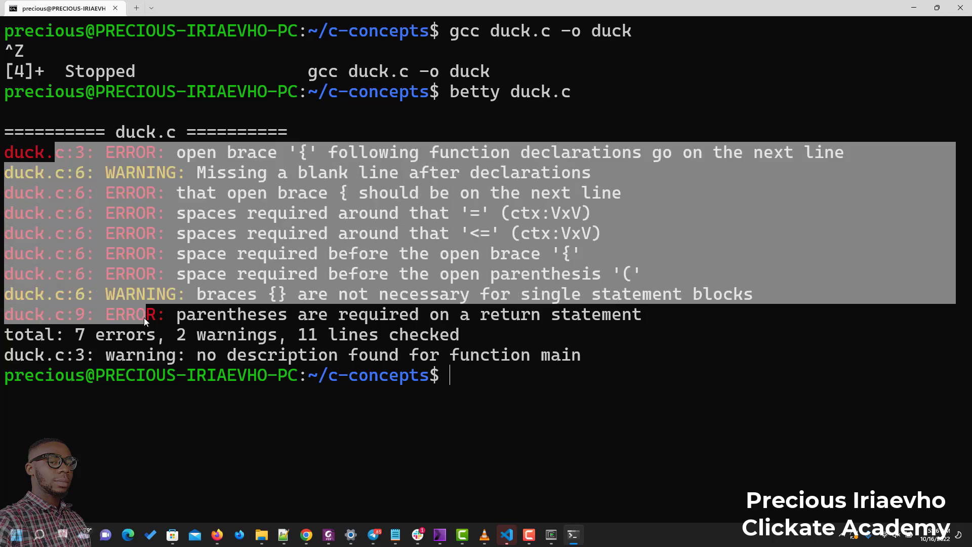
{"action": "mouse_move", "coordinate": [18, 149]}
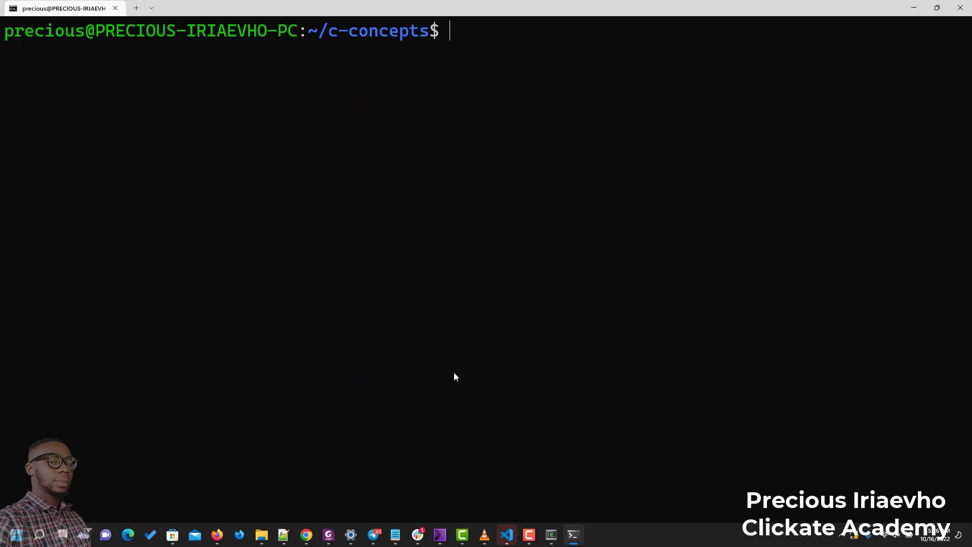
- Reopen duck.c in vim and enter insert mode for restyling
{"action": "type", "text": "vim du"}
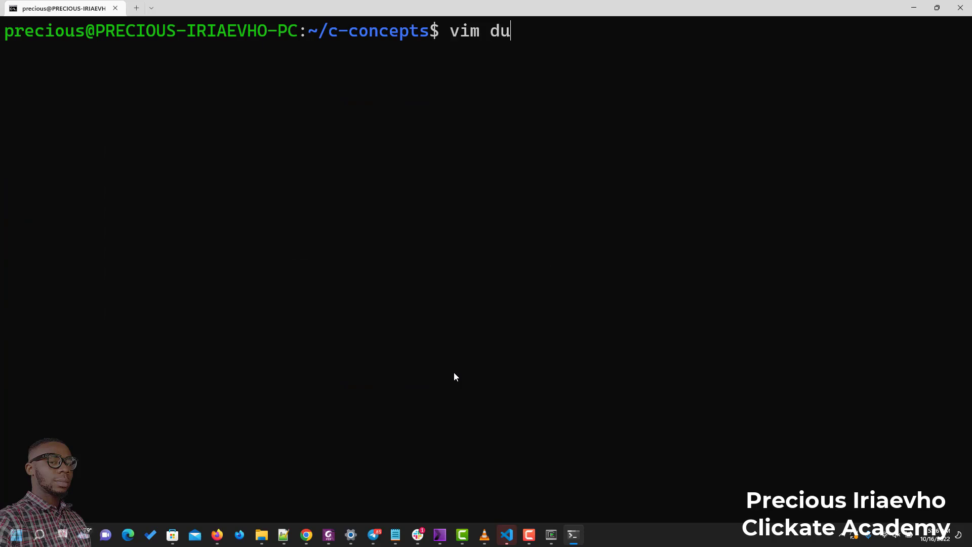
{"action": "type", "text": "ck"}
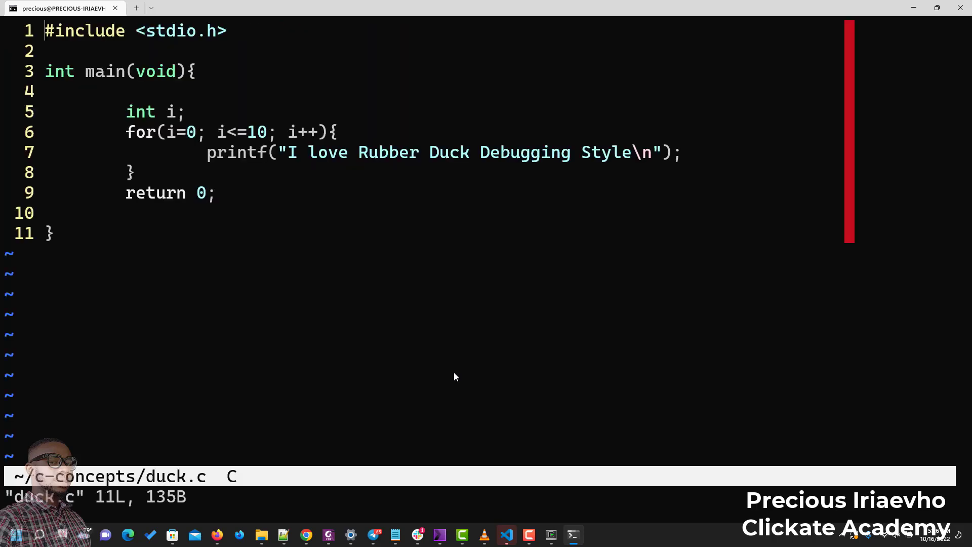
{"action": "key", "text": "i"}
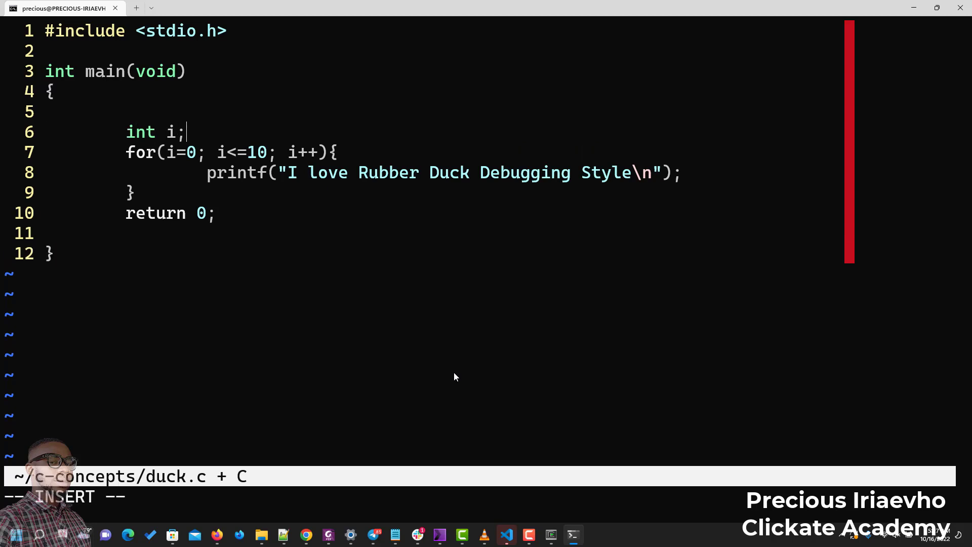
- Put the for-loop brace on its own line, change return 0 to return (0), and add a blank line above main
{"action": "key", "text": "enter"}
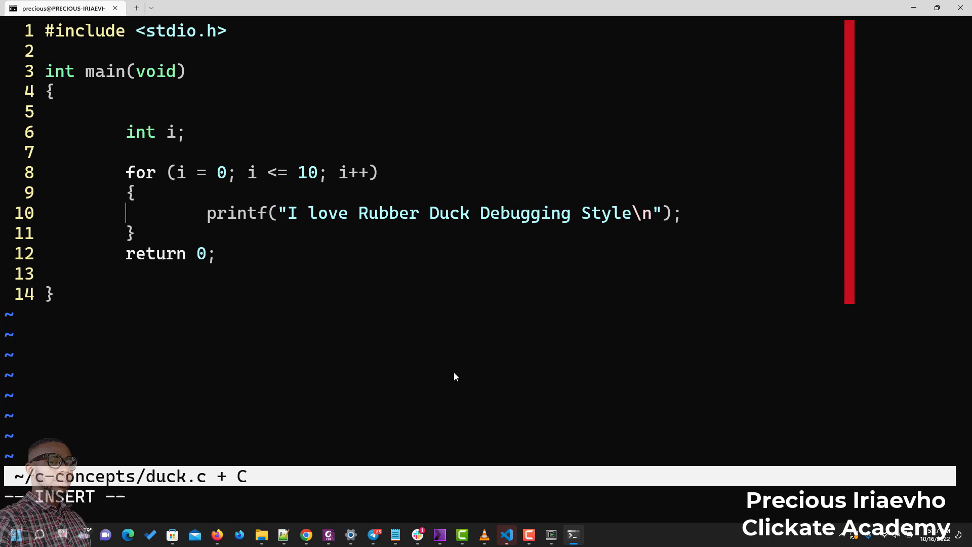
{"action": "left_click", "coordinate": [189, 253]}
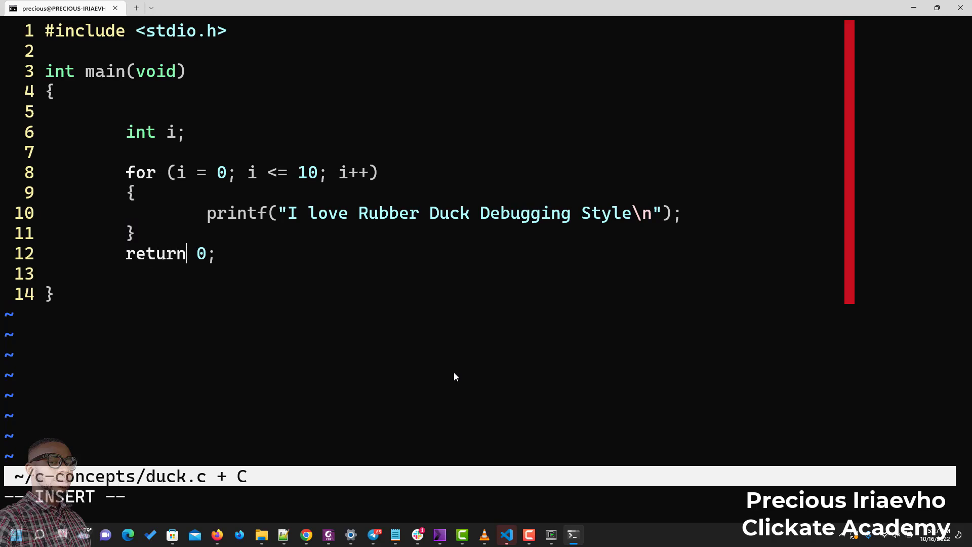
{"action": "type", "text": "("}
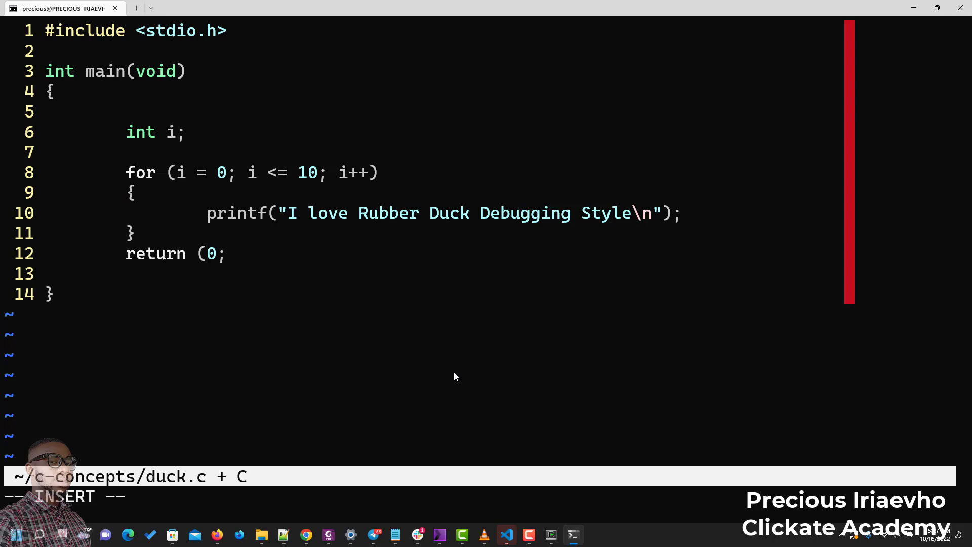
{"action": "key", "text": "Right"}
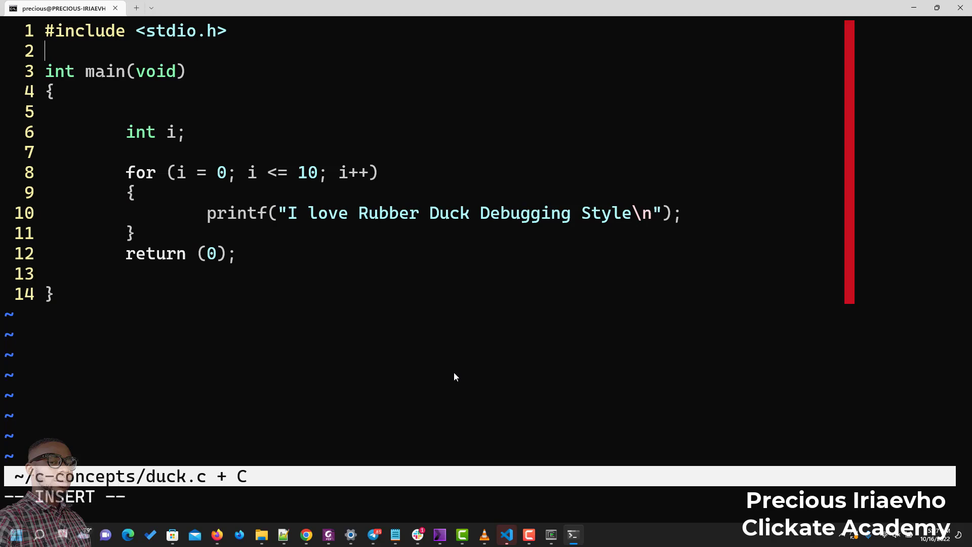
{"action": "key", "text": "Enter"}
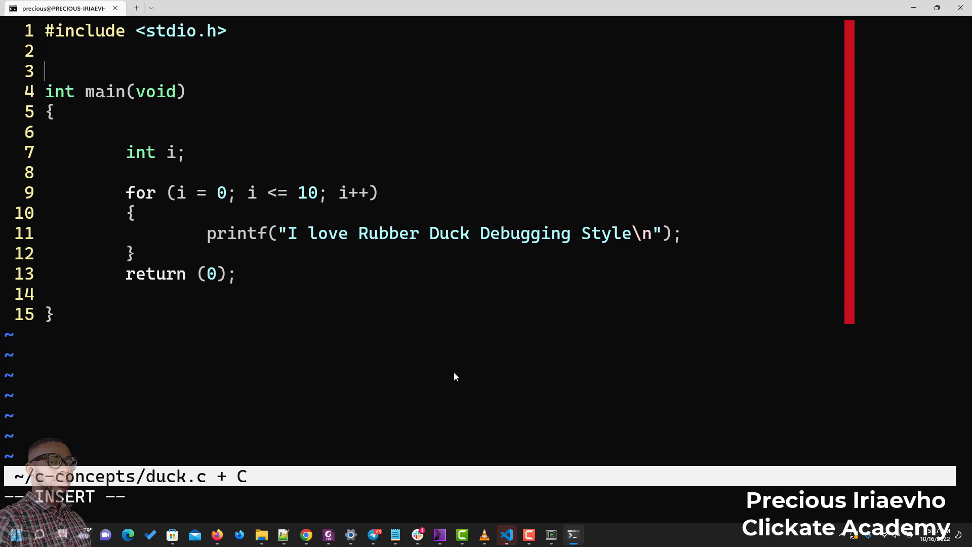
- Write a /** main - ... Print out a statement, Return: ... successful */ doc comment above main
{"action": "type", "text": "/**"}
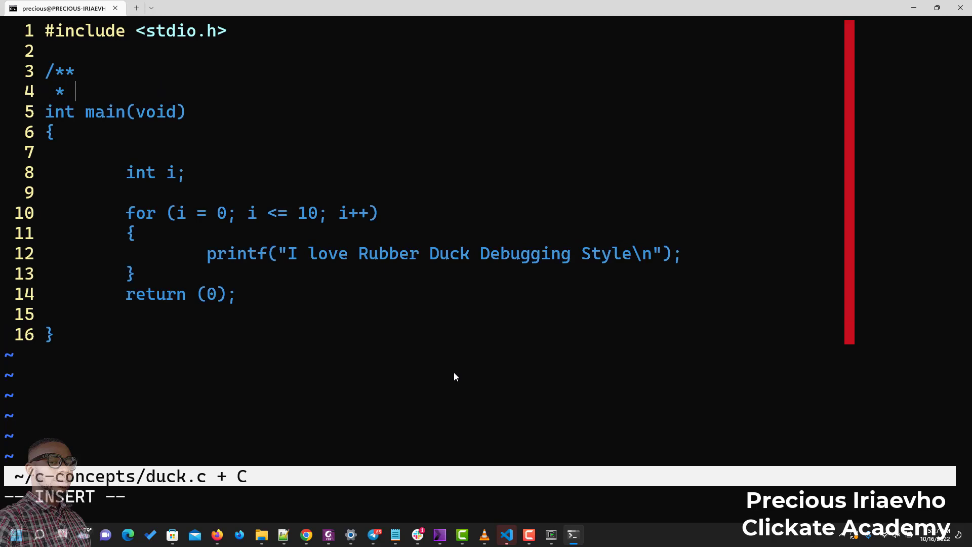
{"action": "type", "text": "main -"}
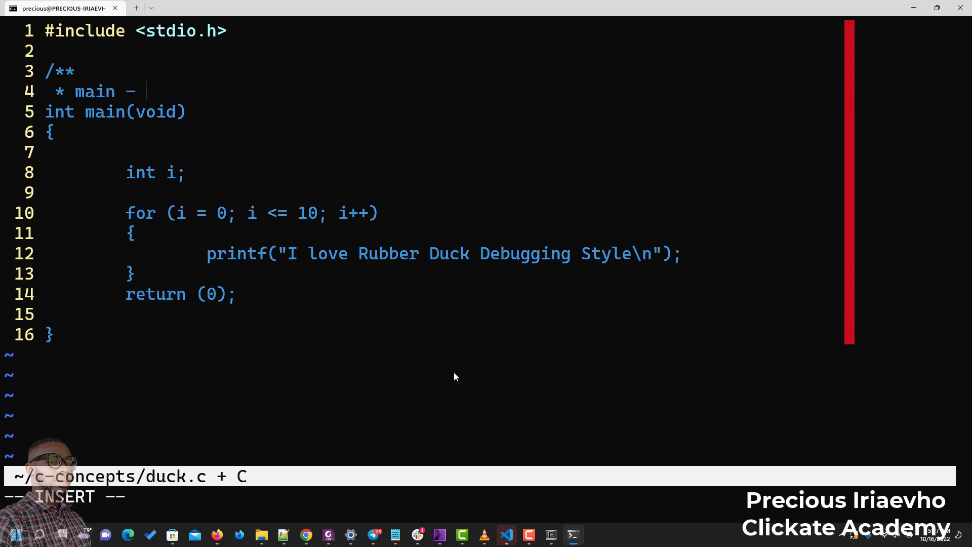
{"action": "type", "text": "Ent"}
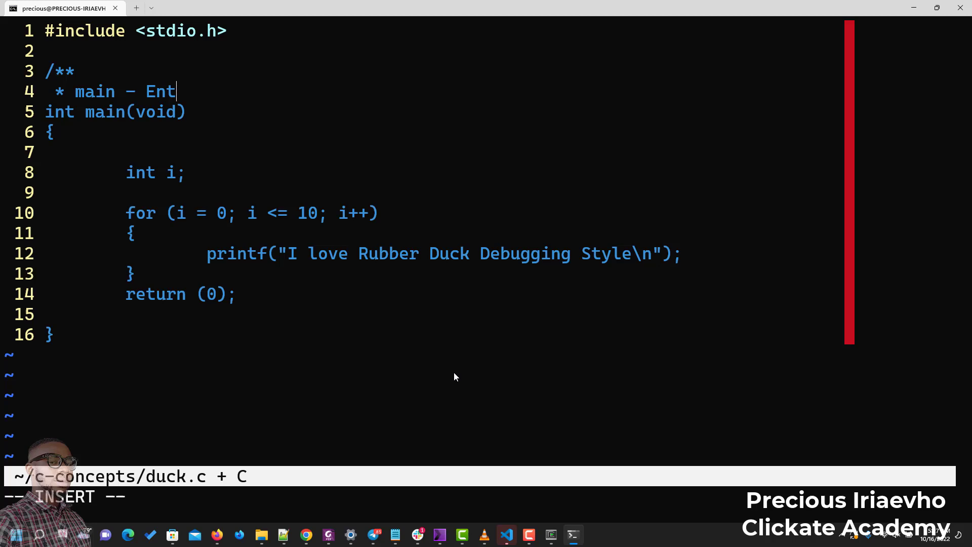
{"action": "type", "text": "Pri"}
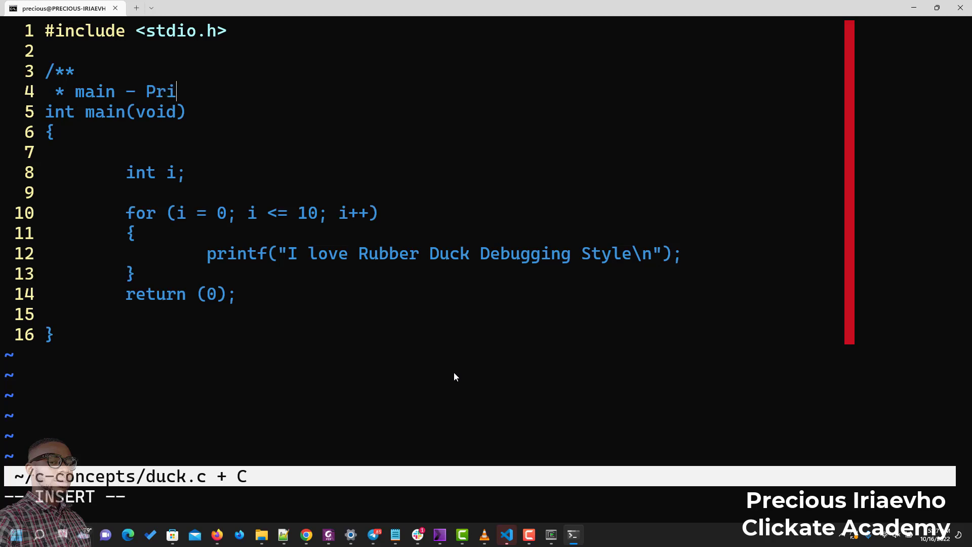
{"action": "type", "text": "nt out a st"}
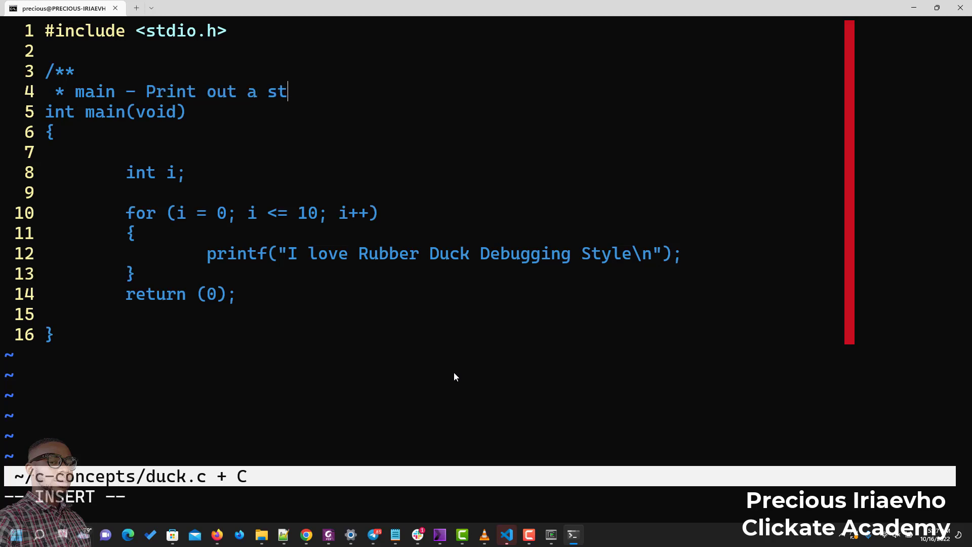
{"action": "type", "text": "atement"}
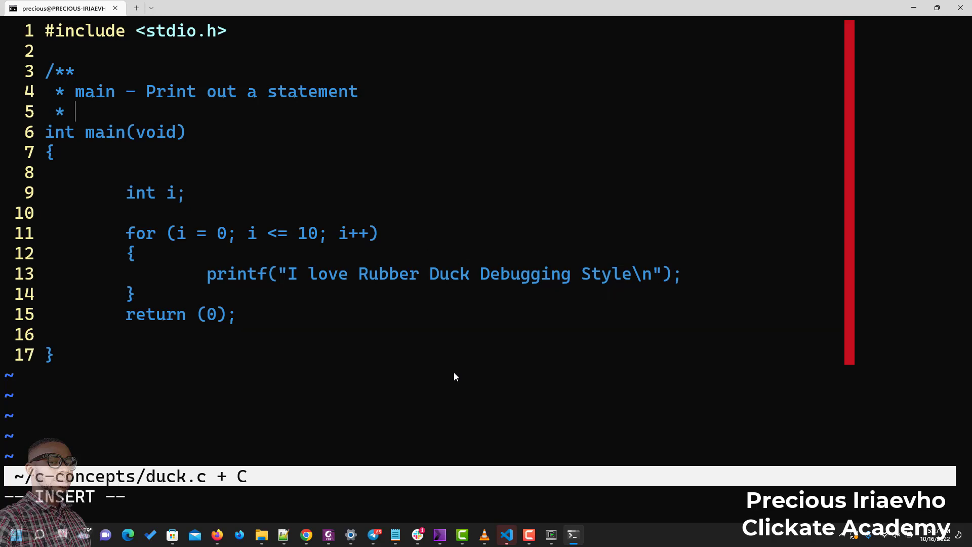
{"action": "type", "text": "Return"}
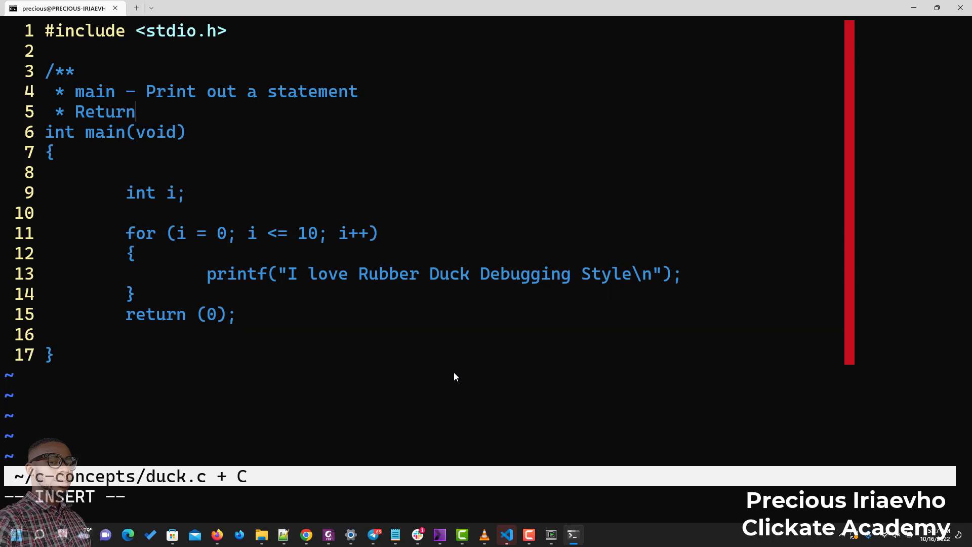
{"action": "type", "text": ":"}
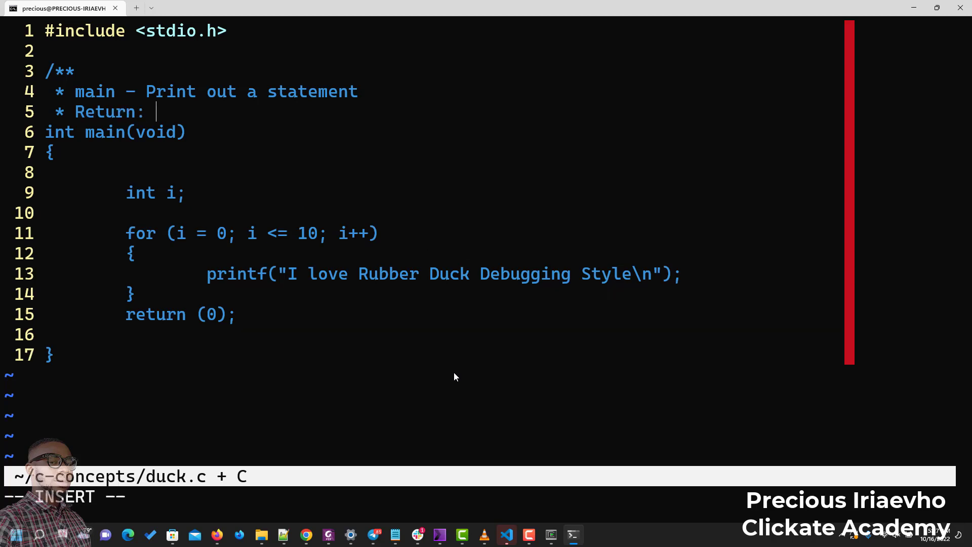
{"action": "type", "text": "Returns 0 when s"}
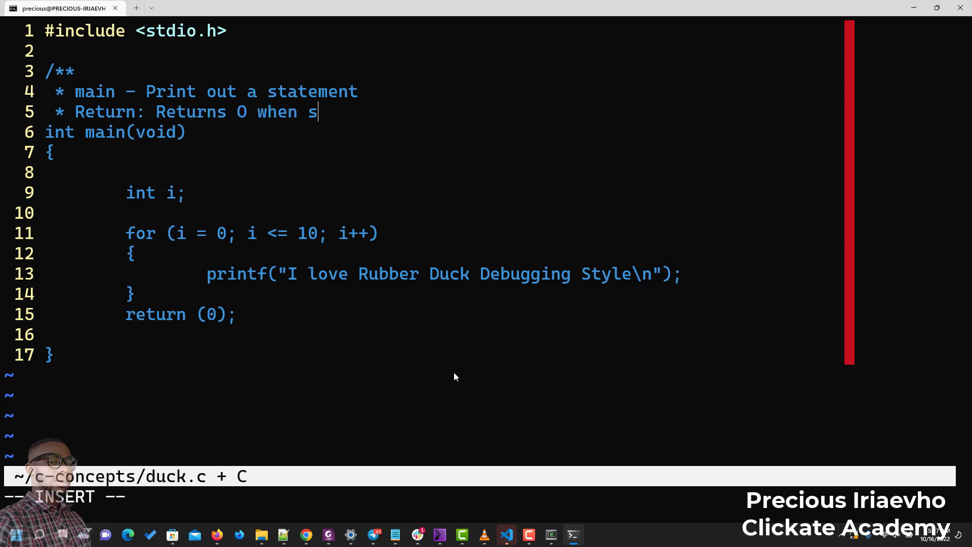
{"action": "type", "text": "uccessf"}
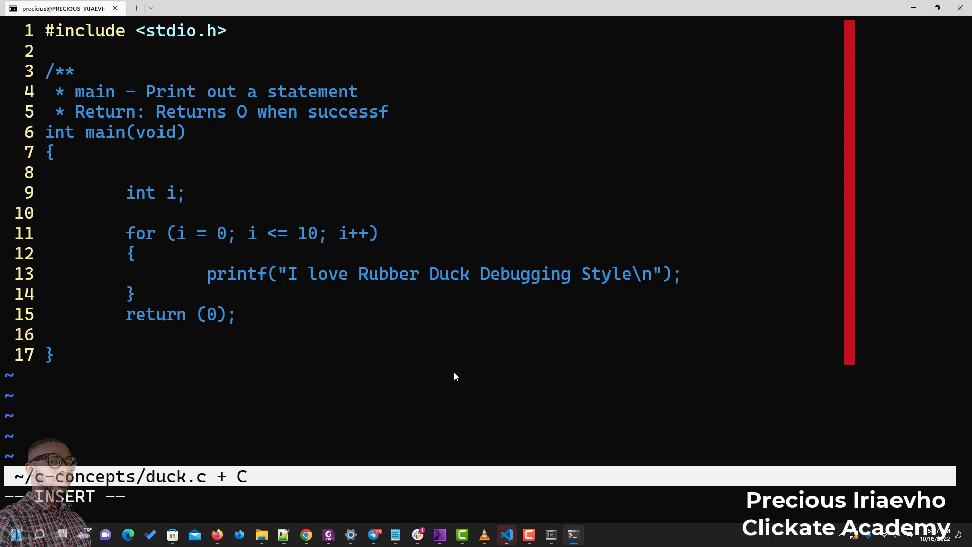
{"action": "type", "text": "ul"}
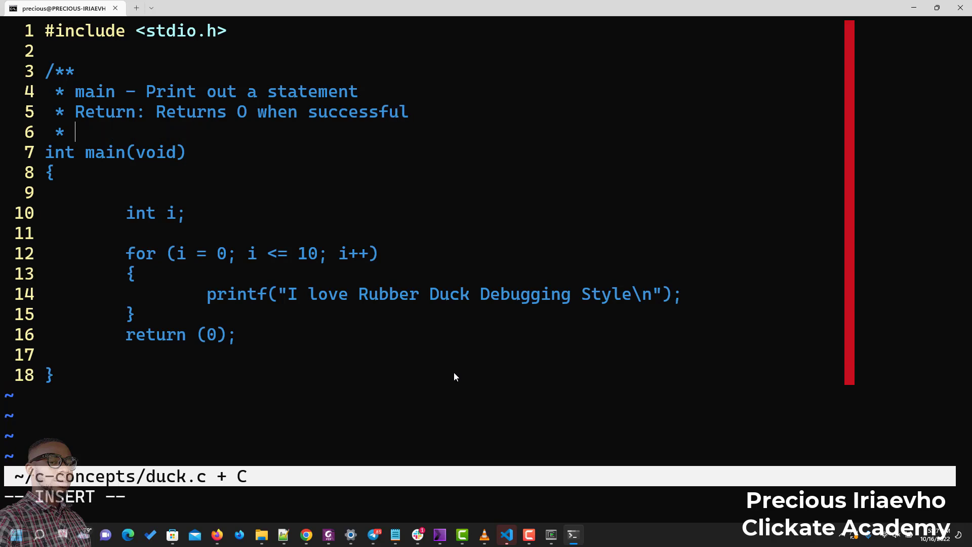
{"action": "type", "text": "/"}
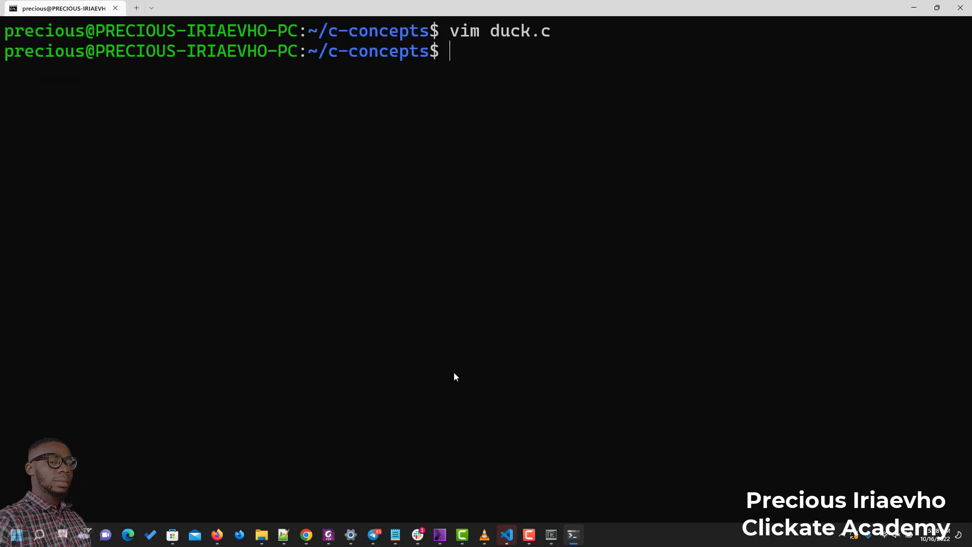
- Run betty duck.c to confirm a clean style check, then start clearing the screen
{"action": "type", "text": "betty"}
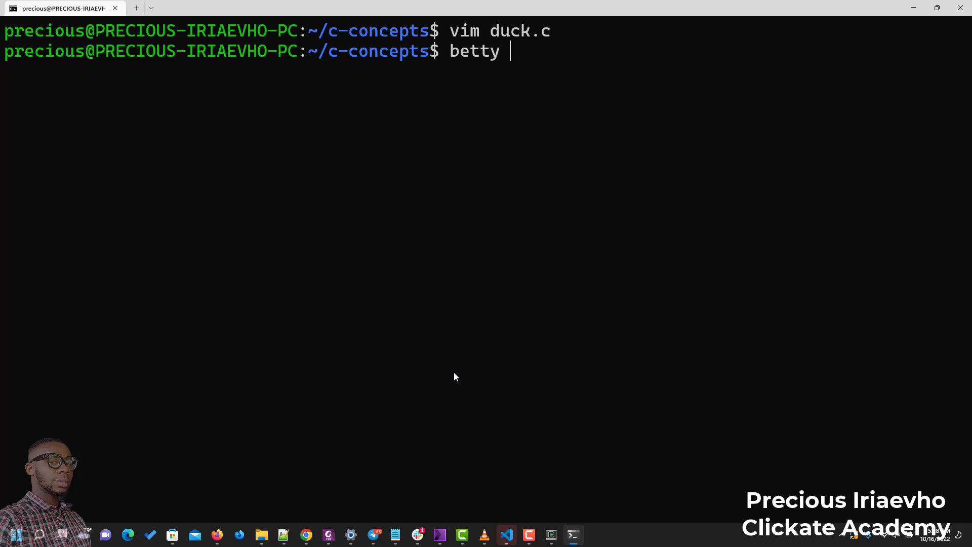
{"action": "type", "text": "duck.c"}
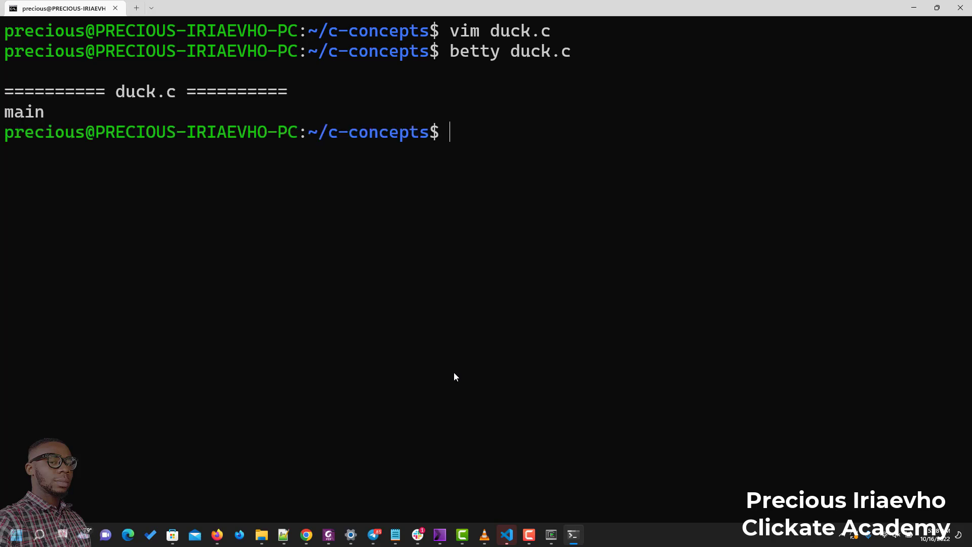
{"action": "type", "text": "c"}
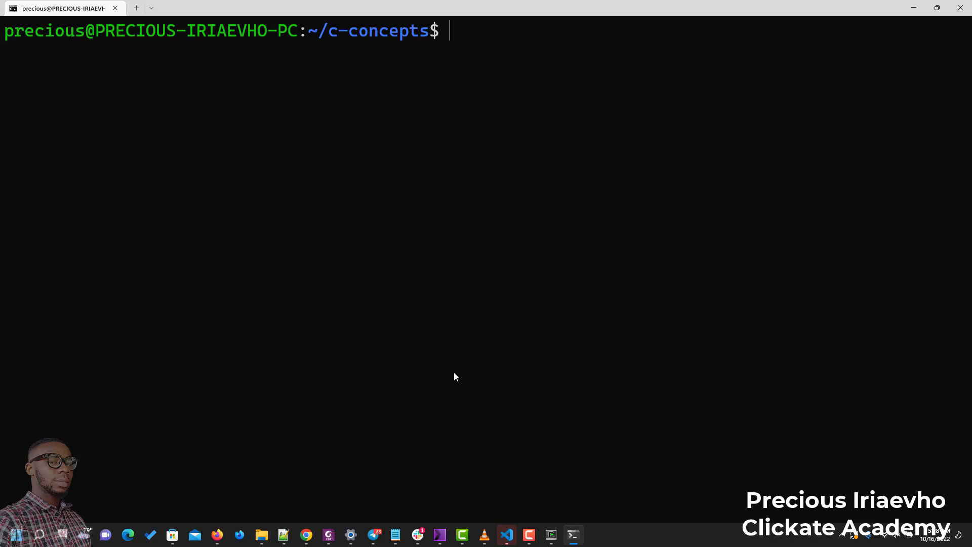
{"action": "mouse_move", "coordinate": [461, 377]}
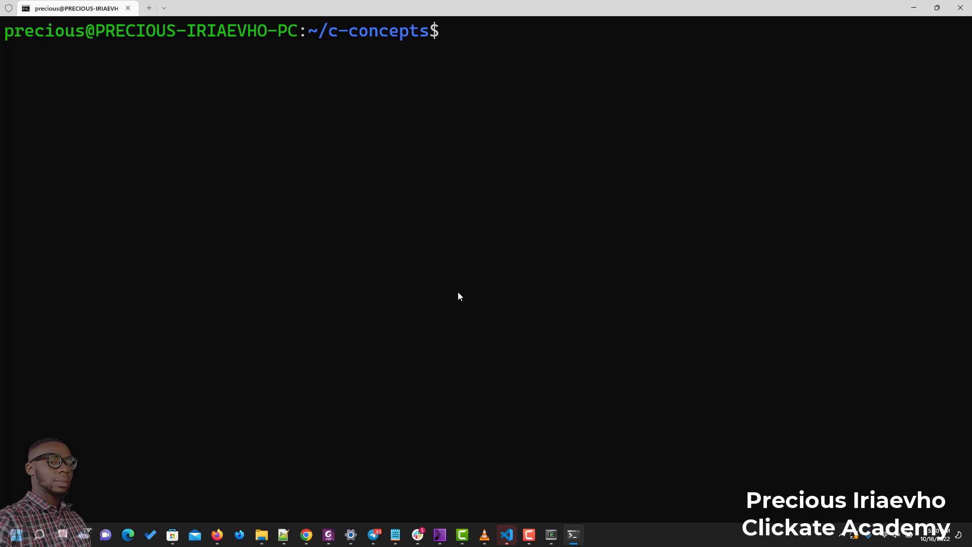
- Compile with gcc duck.c -o duck and run ./duck, printing the Rubber Duck line 11 times
{"action": "type", "text": "clear"}
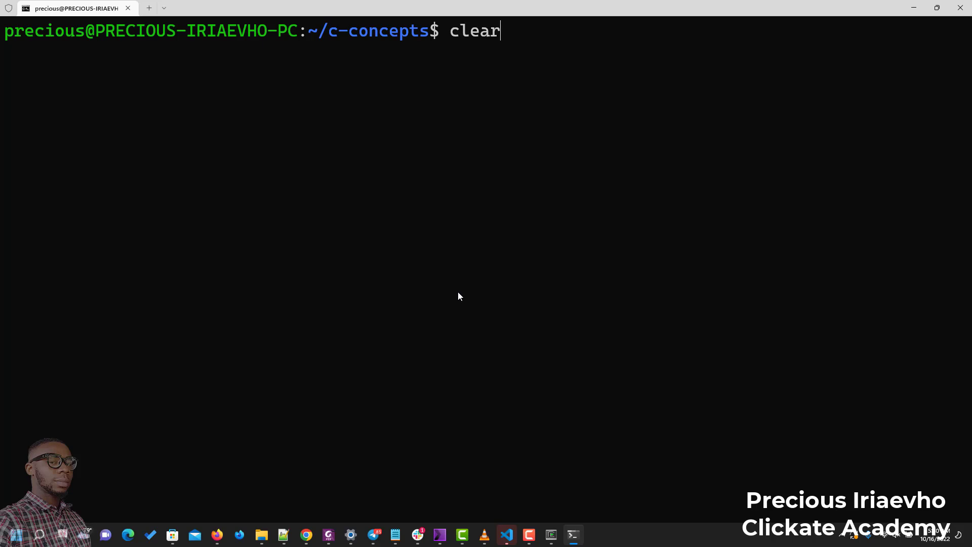
{"action": "type", "text": "gcc duck.c -o duck"}
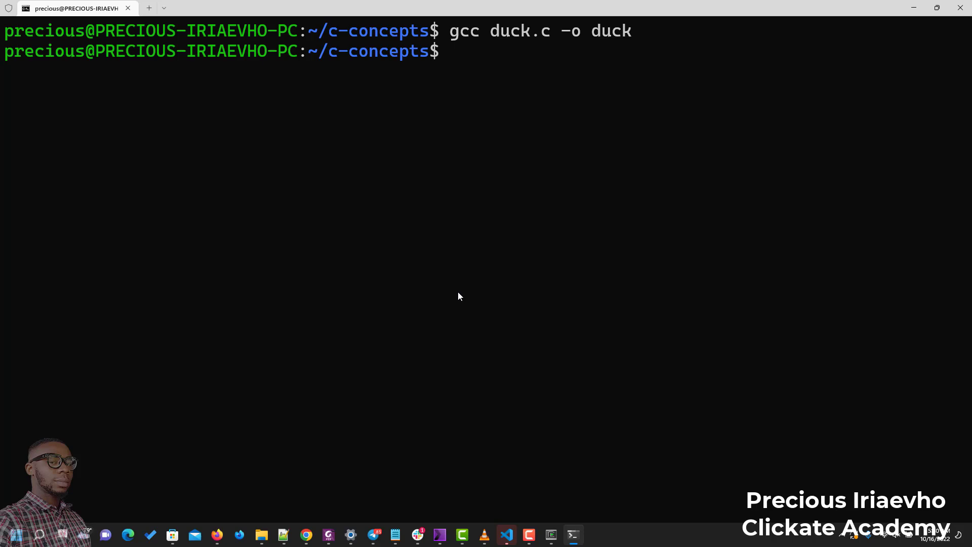
{"action": "type", "text": "./"}
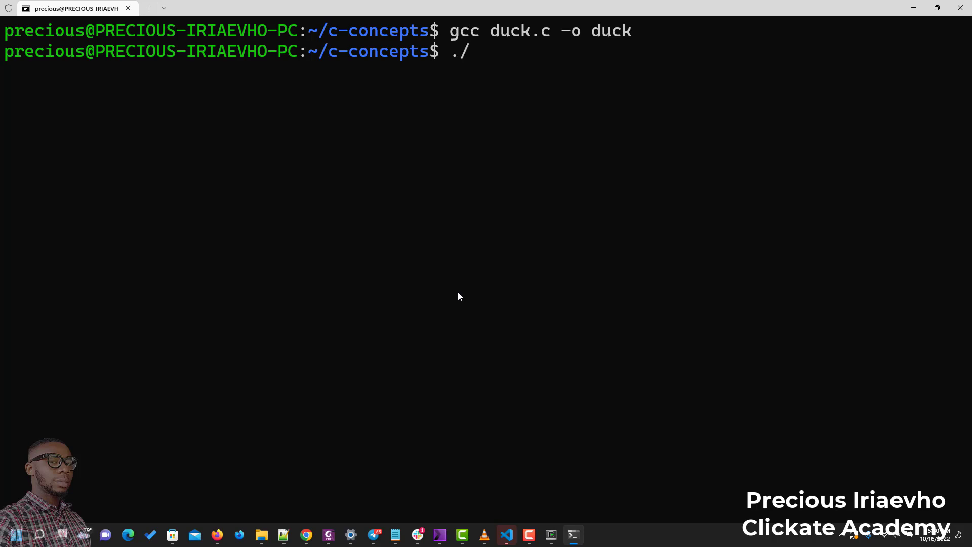
{"action": "type", "text": "duck"}
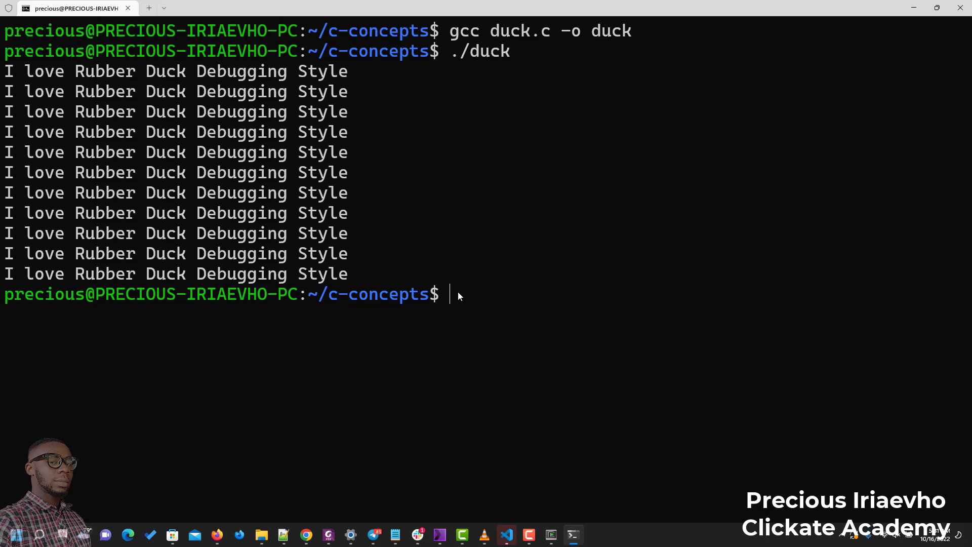
{"action": "mouse_move", "coordinate": [218, 534]}
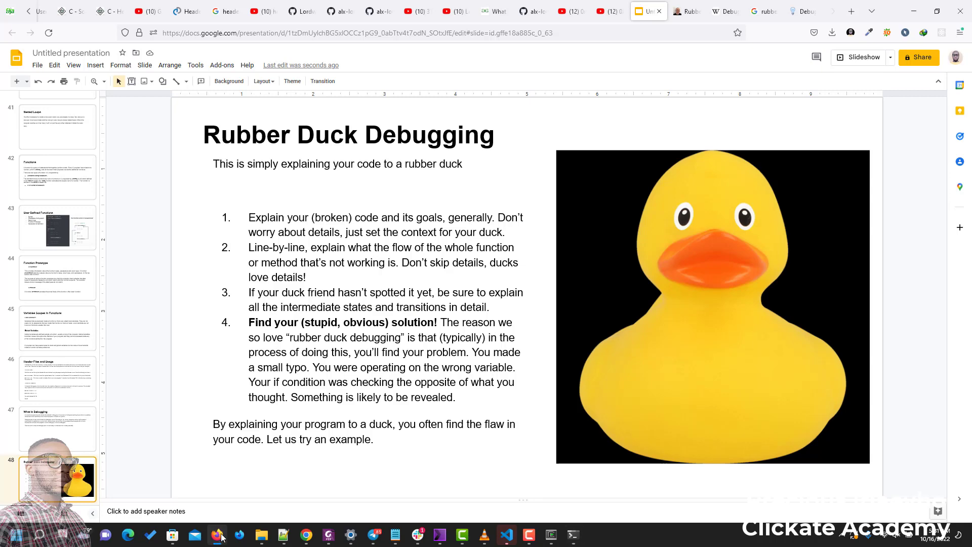
{"action": "mouse_move", "coordinate": [443, 148]}
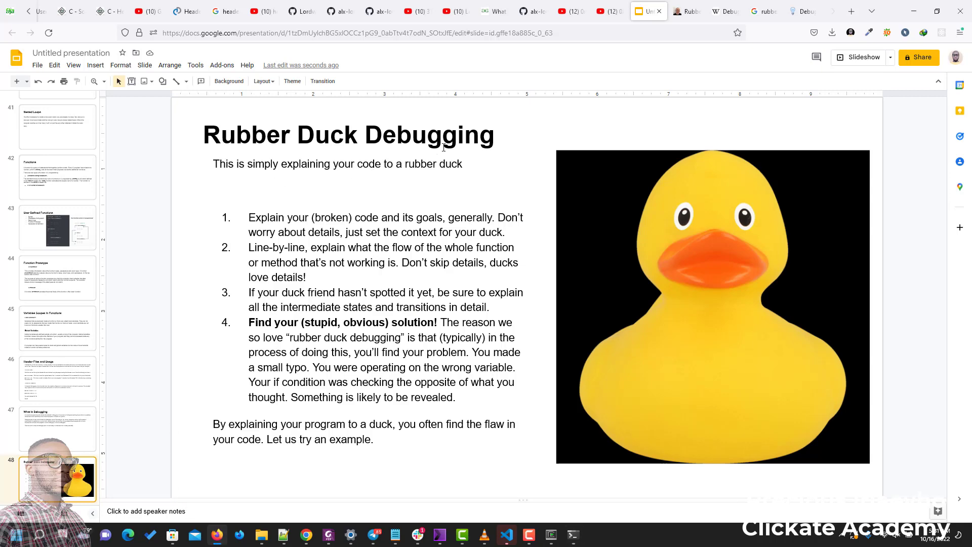
- Revisit the What is Debugging slide, then return to the Rubber Duck Debugging slide
{"action": "left_click", "coordinate": [57, 430]}
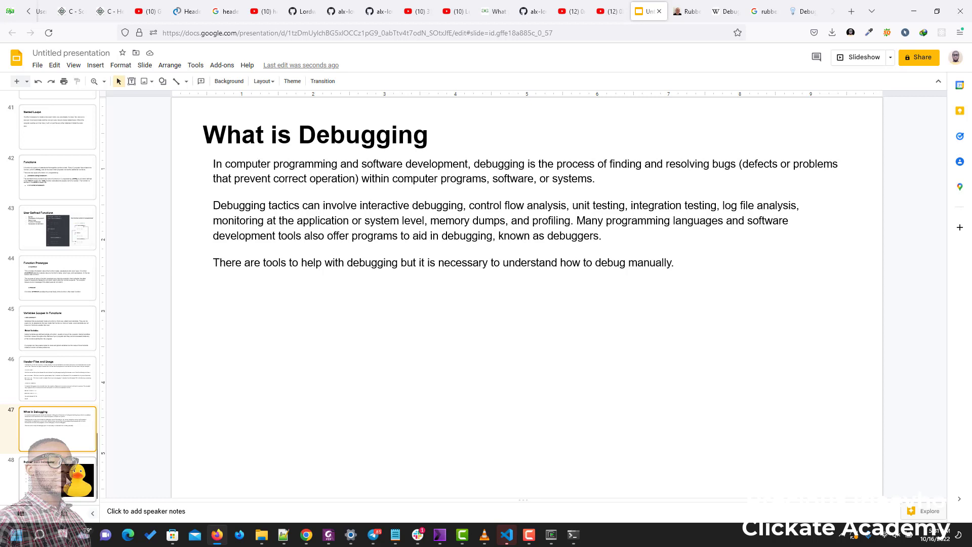
{"action": "left_click", "coordinate": [57, 476]}
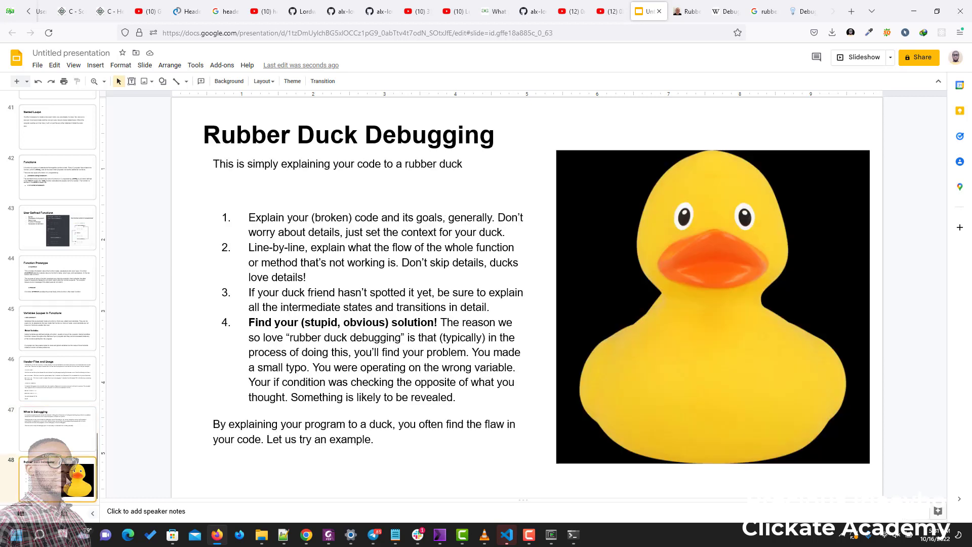